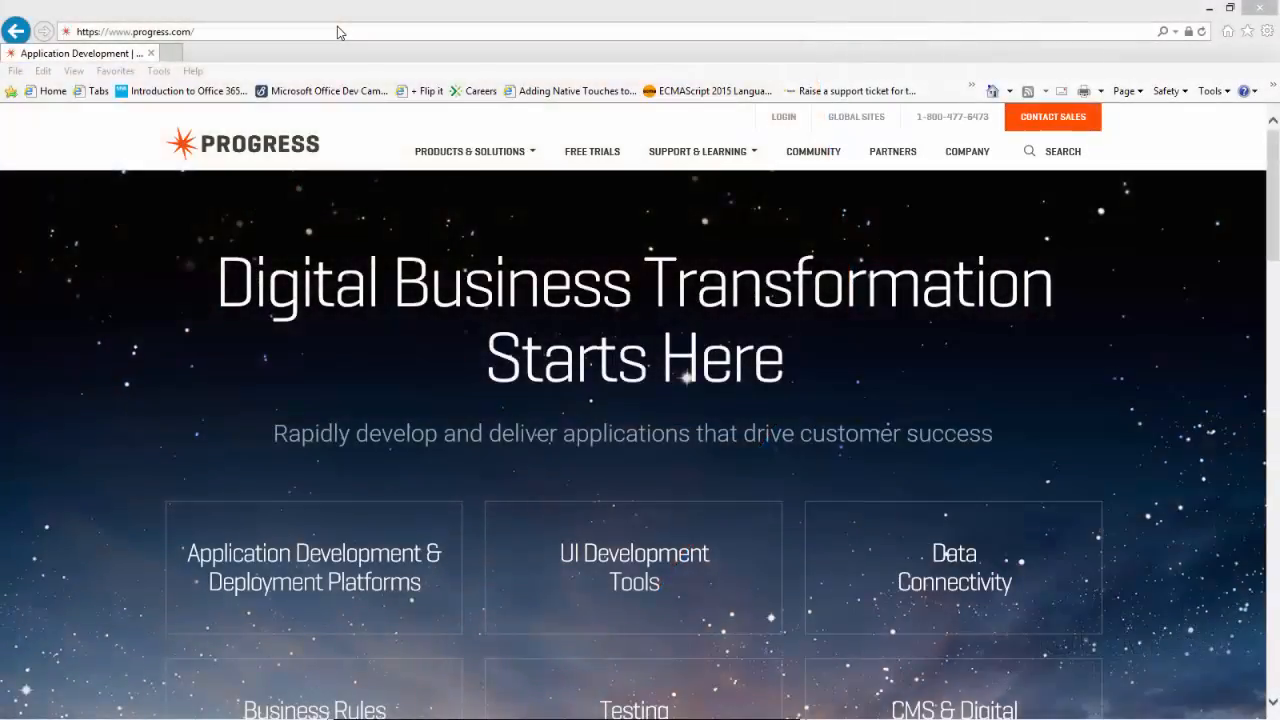
Navigate from progress.com's Products & Solutions menu to the Rollbase product page.
left_click(130, 32)
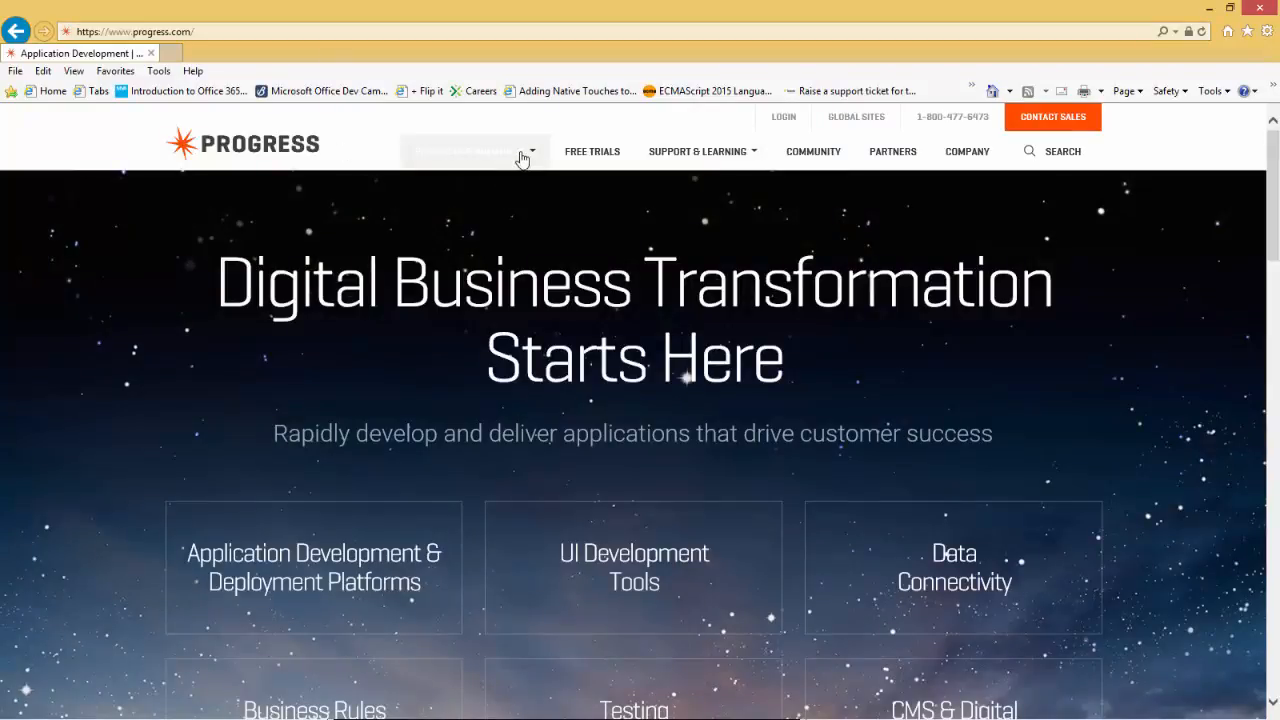
left_click(472, 152)
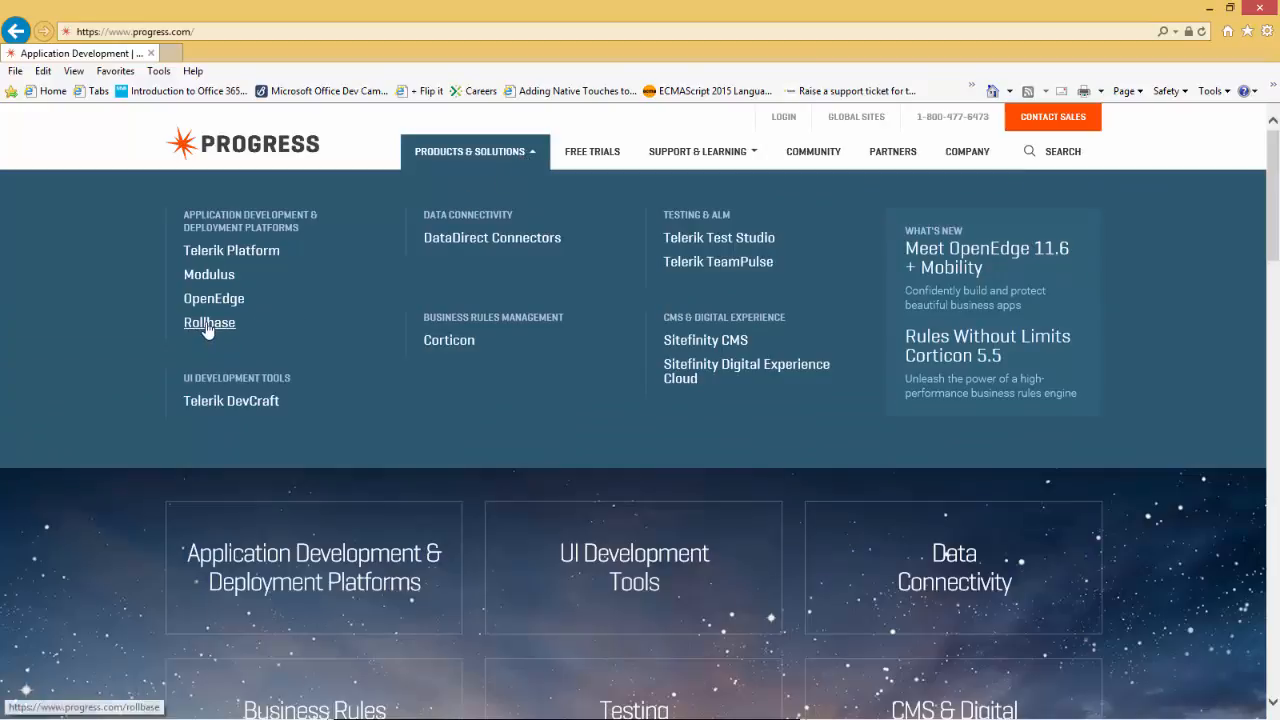
left_click(208, 322)
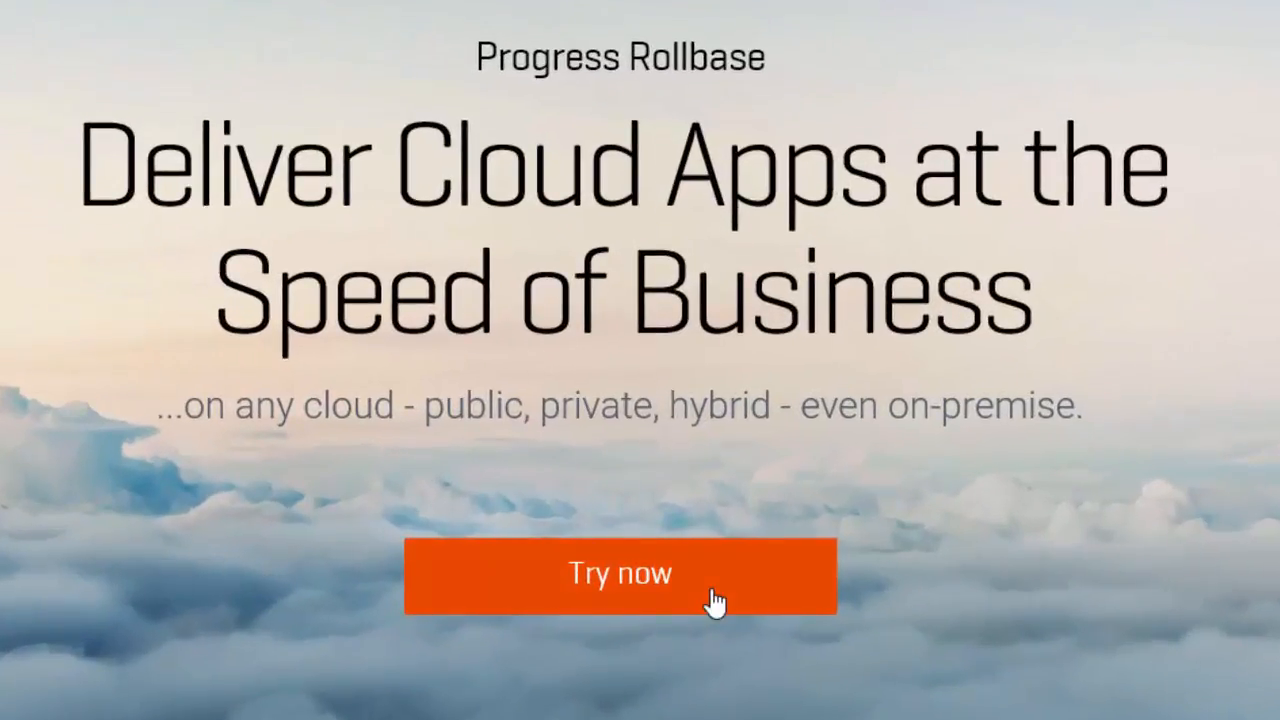
mouse_move(610, 596)
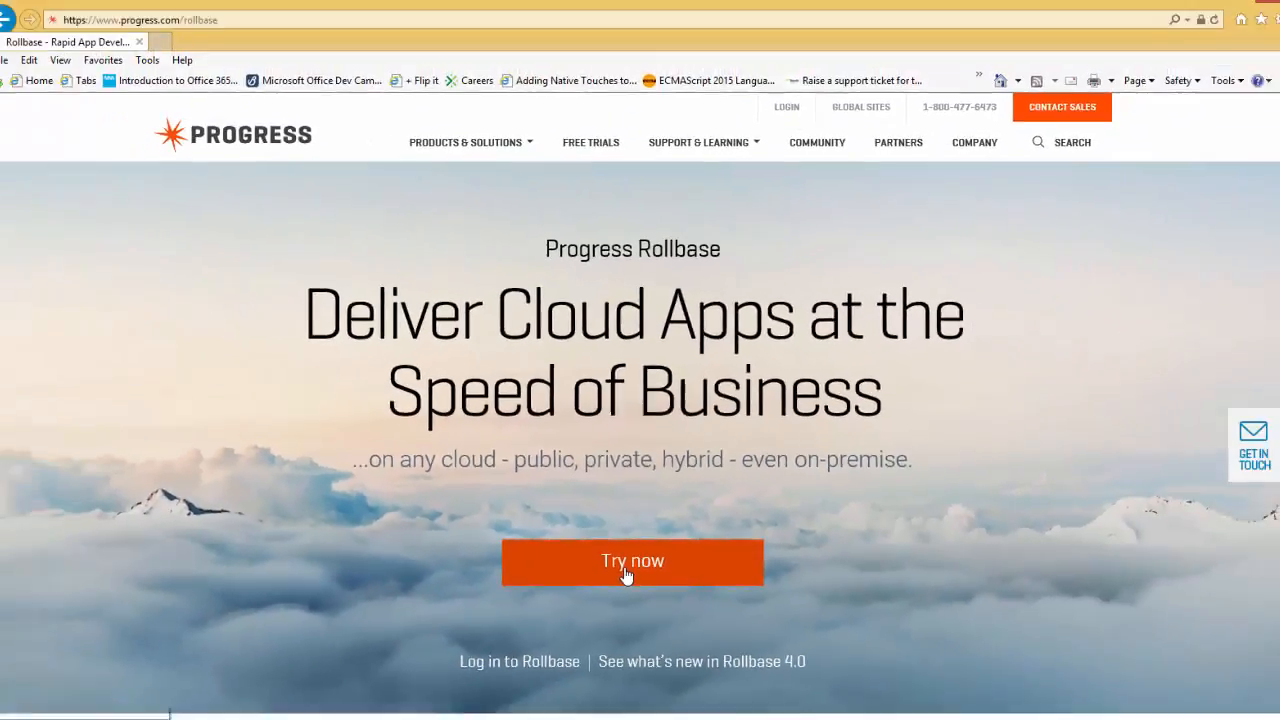
Start a free Rollbase trial and scroll to the hosted and private cloud options.
left_click(632, 560)
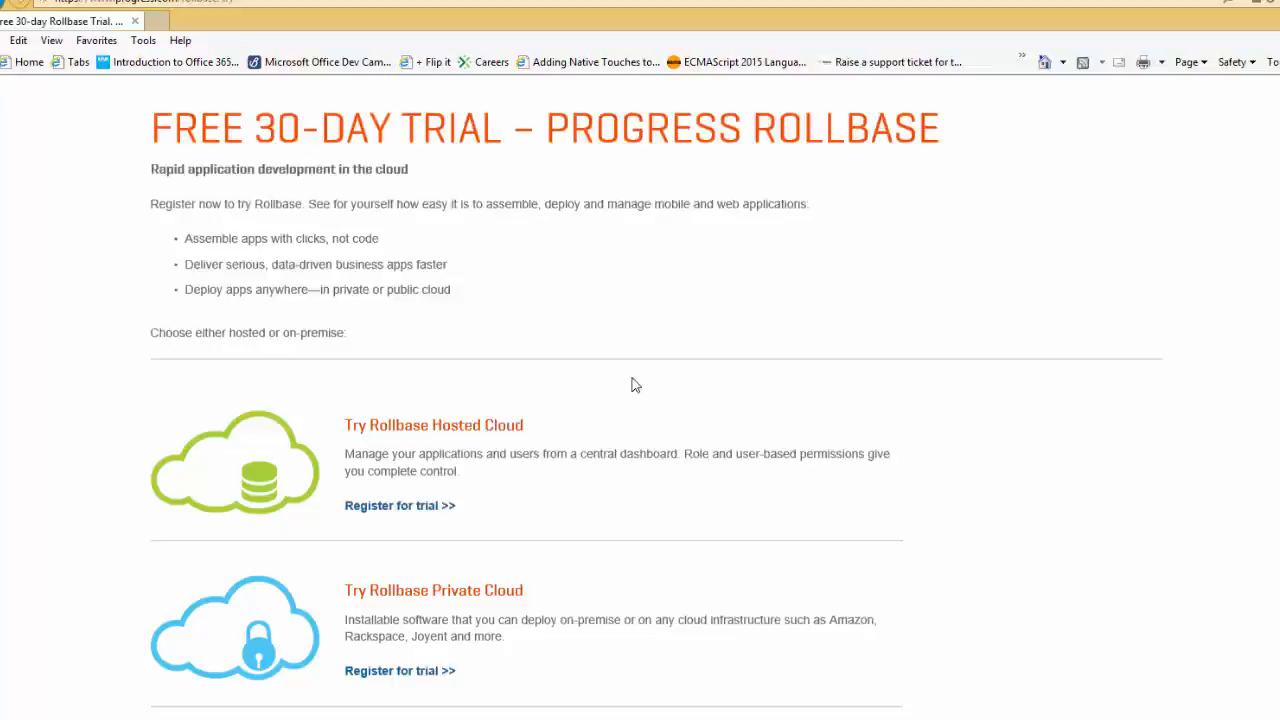
scroll("down", 3)
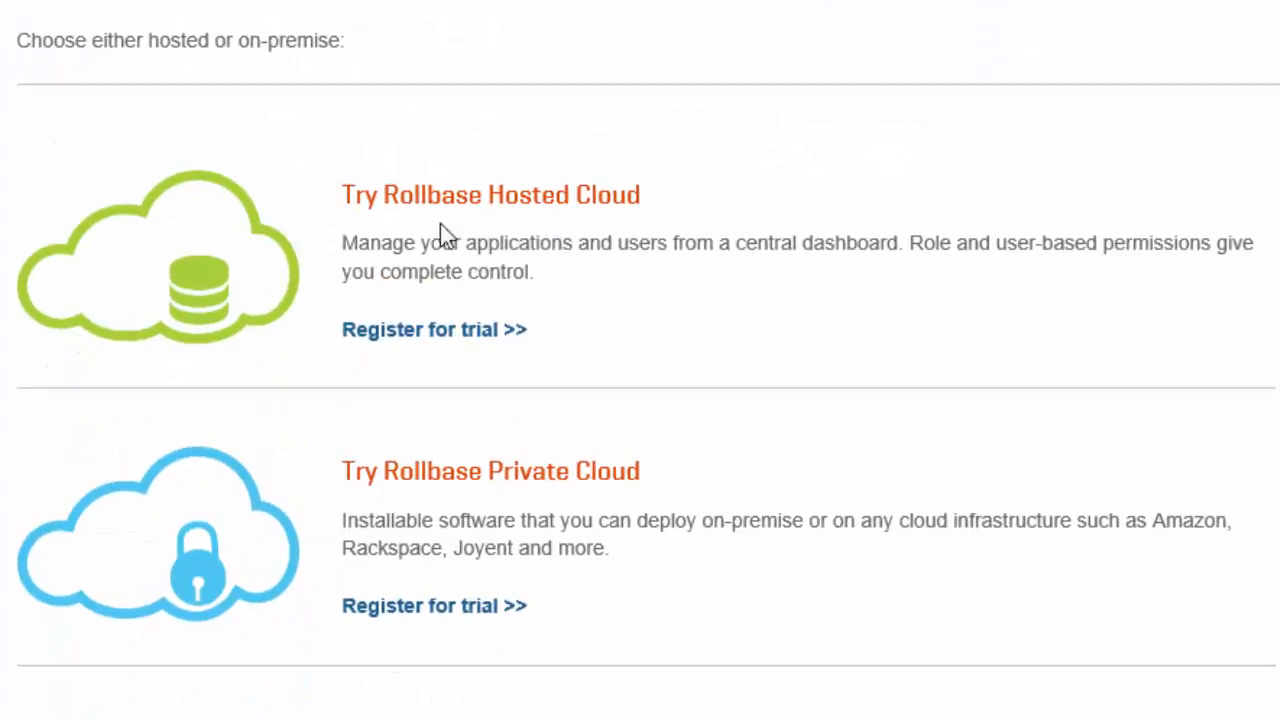
mouse_move(628, 244)
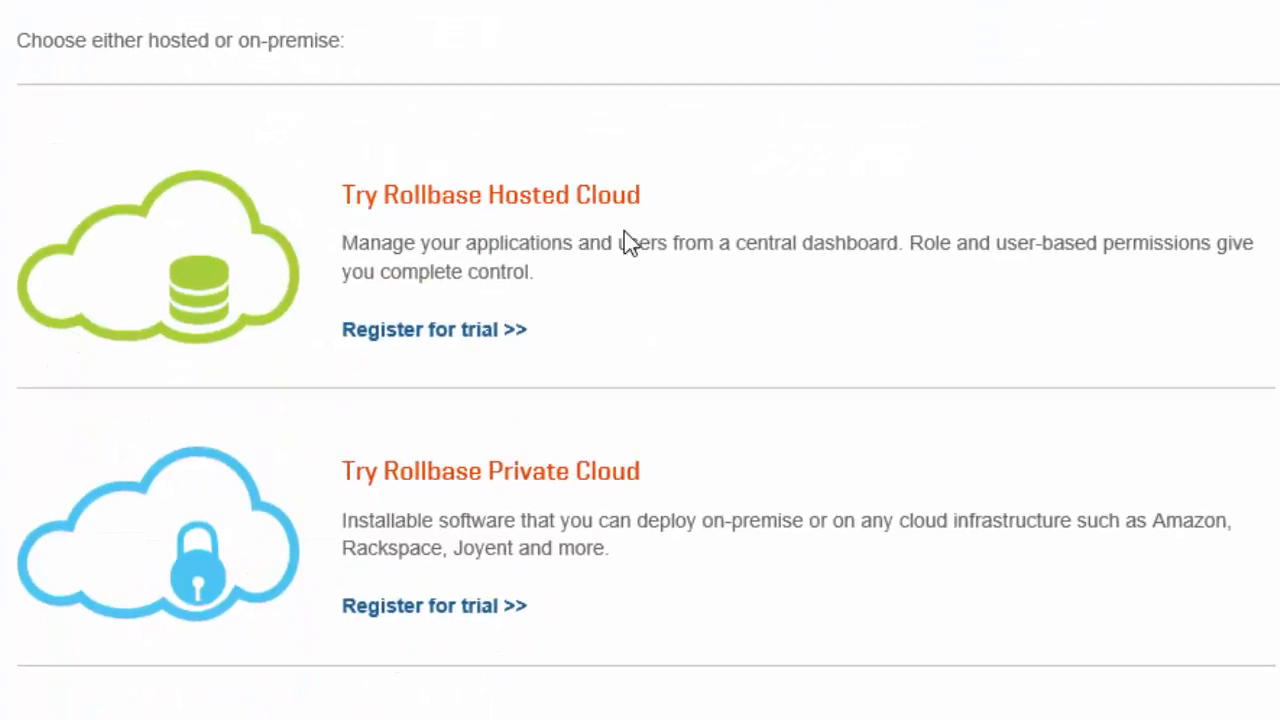
mouse_move(752, 284)
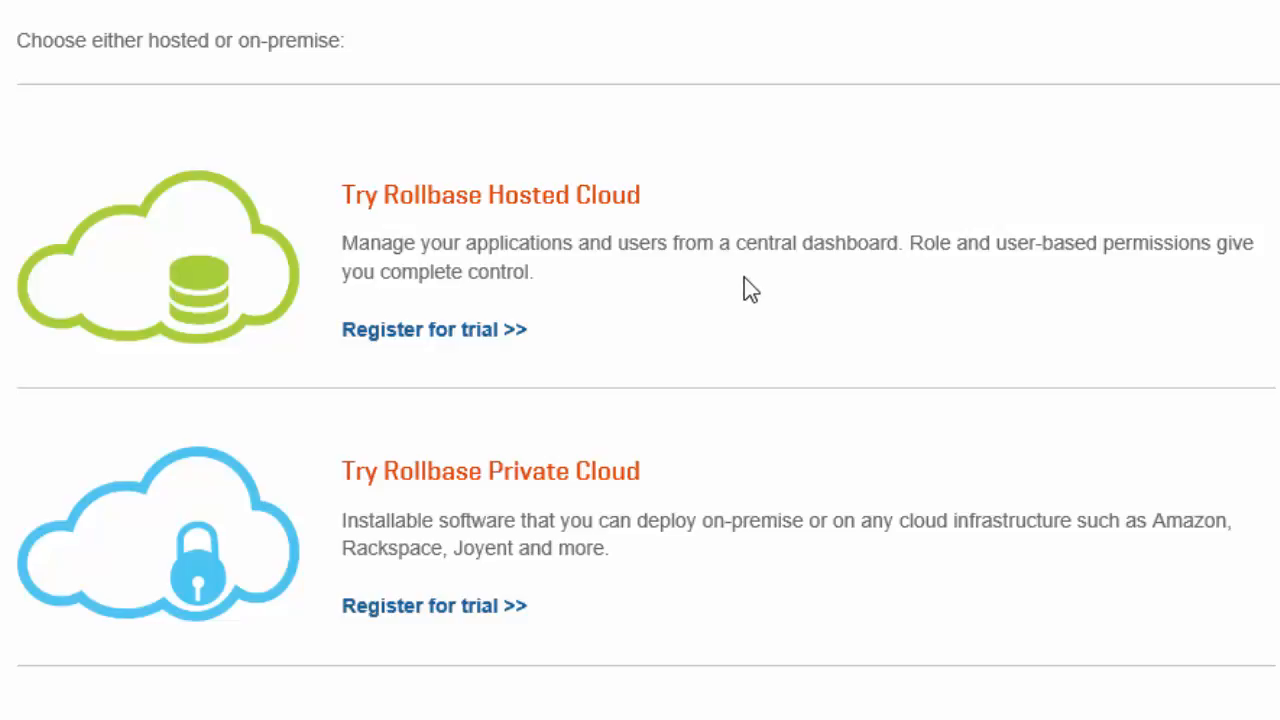
scroll("down", 3)
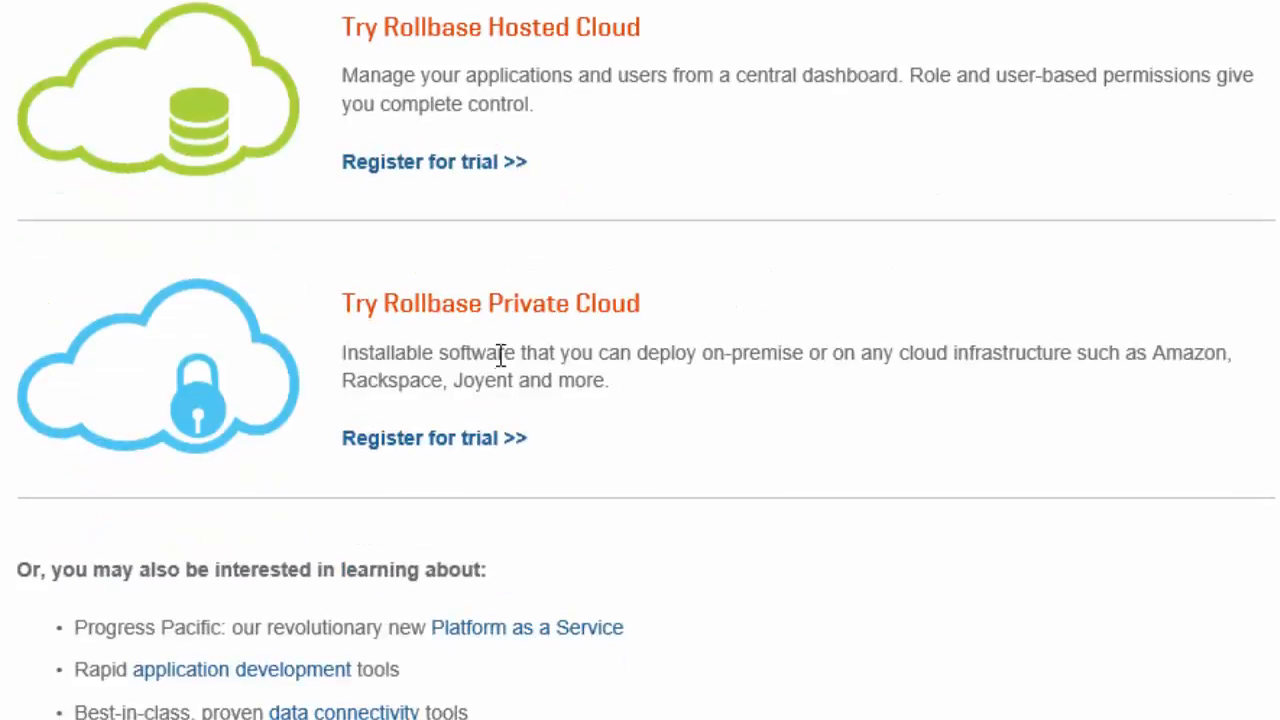
mouse_move(660, 364)
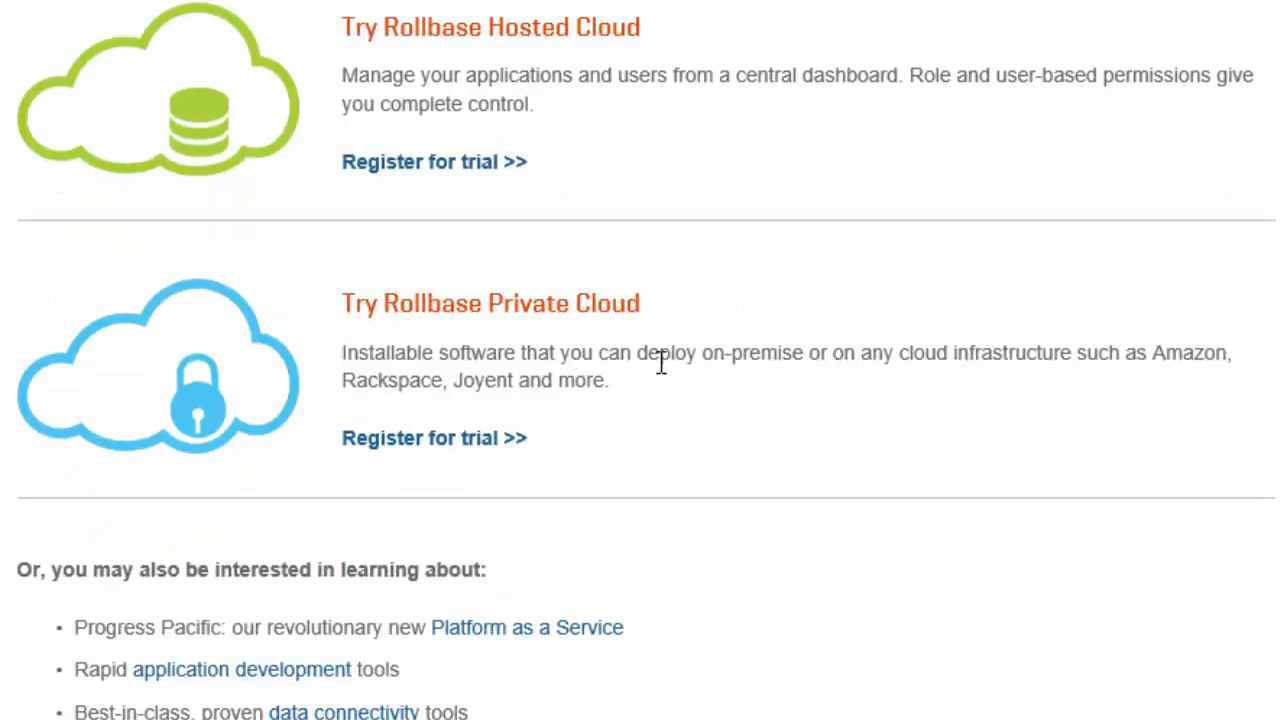
mouse_move(644, 392)
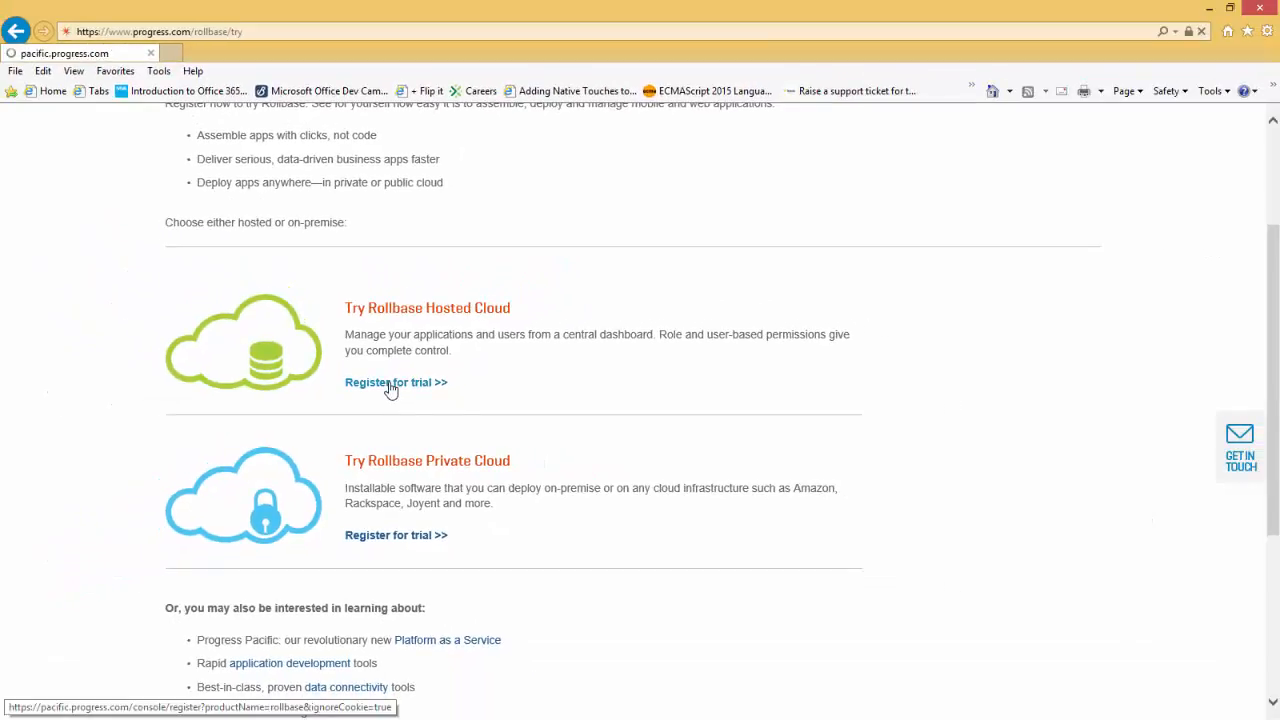
Begin hosted cloud trial registration, check Company Type choices, then return to the Rollbase page.
left_click(396, 382)
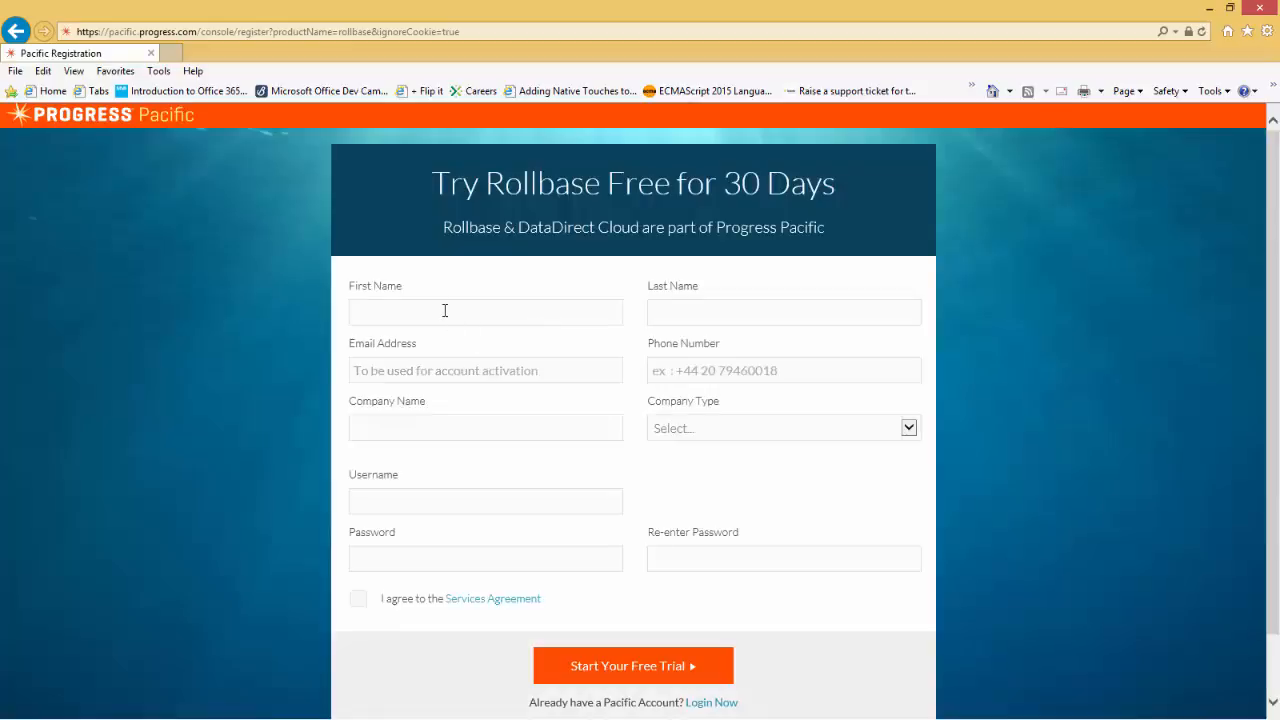
mouse_move(672, 312)
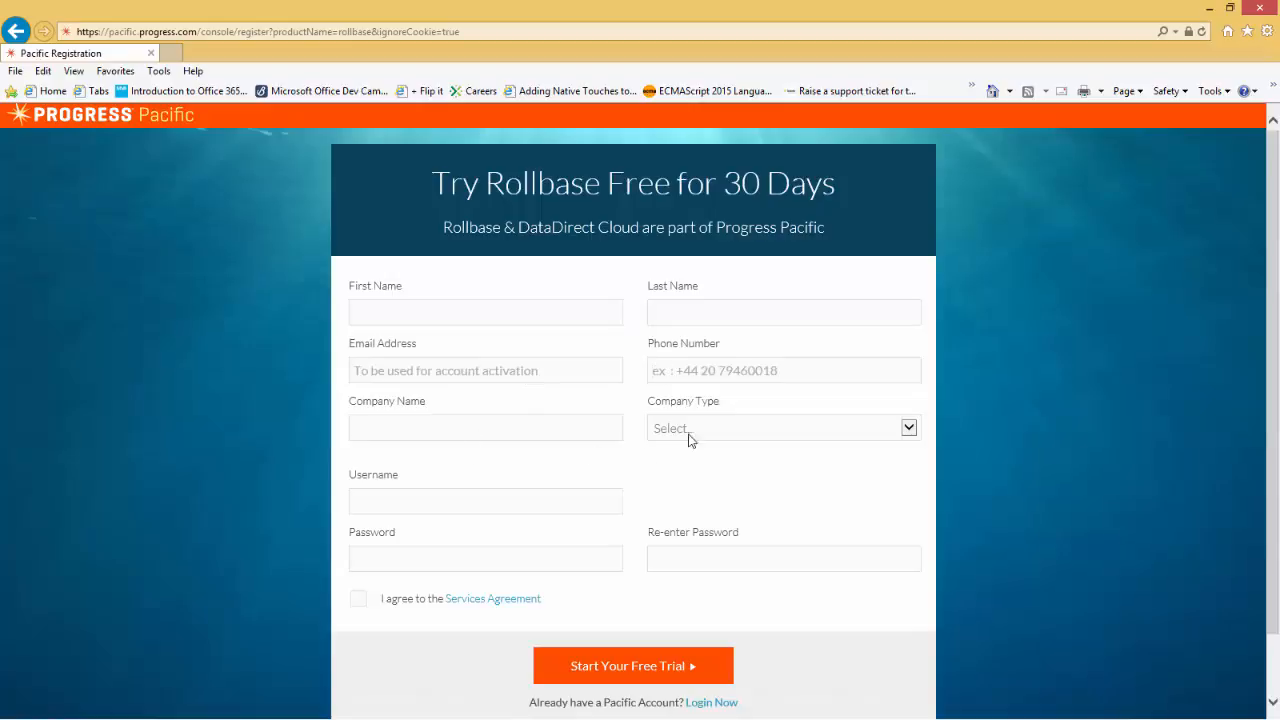
left_click(784, 428)
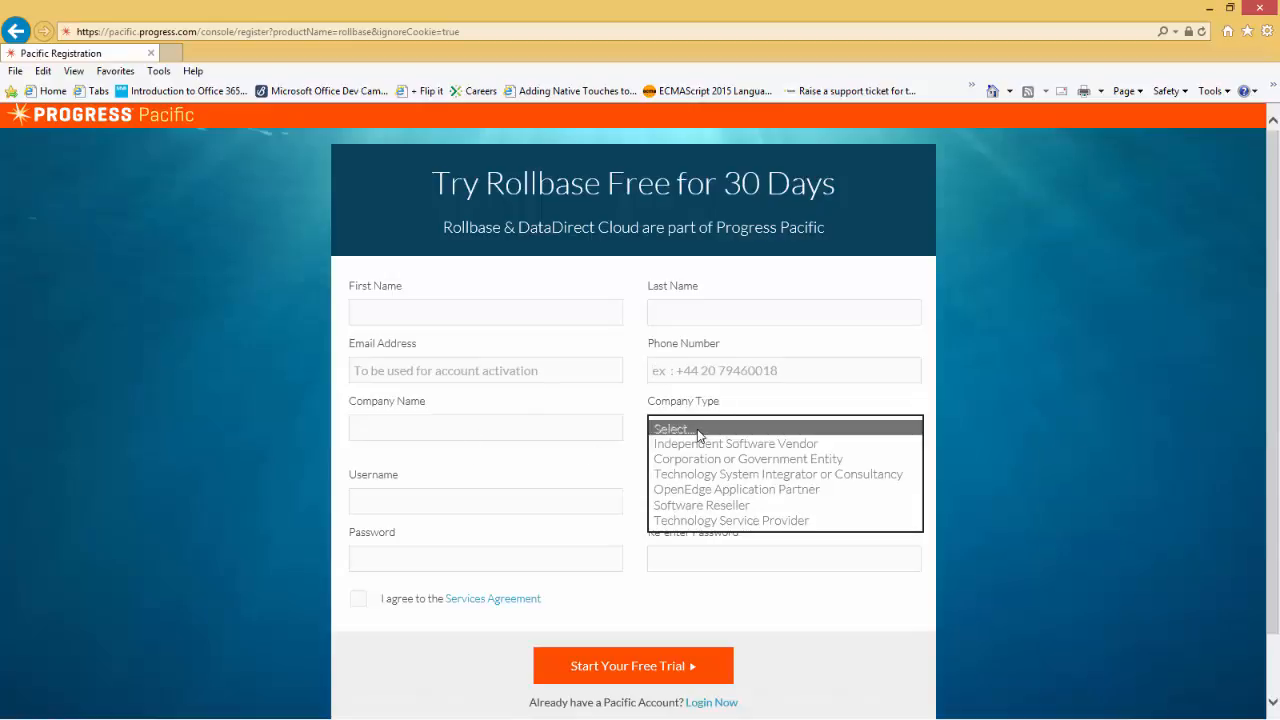
mouse_move(736, 444)
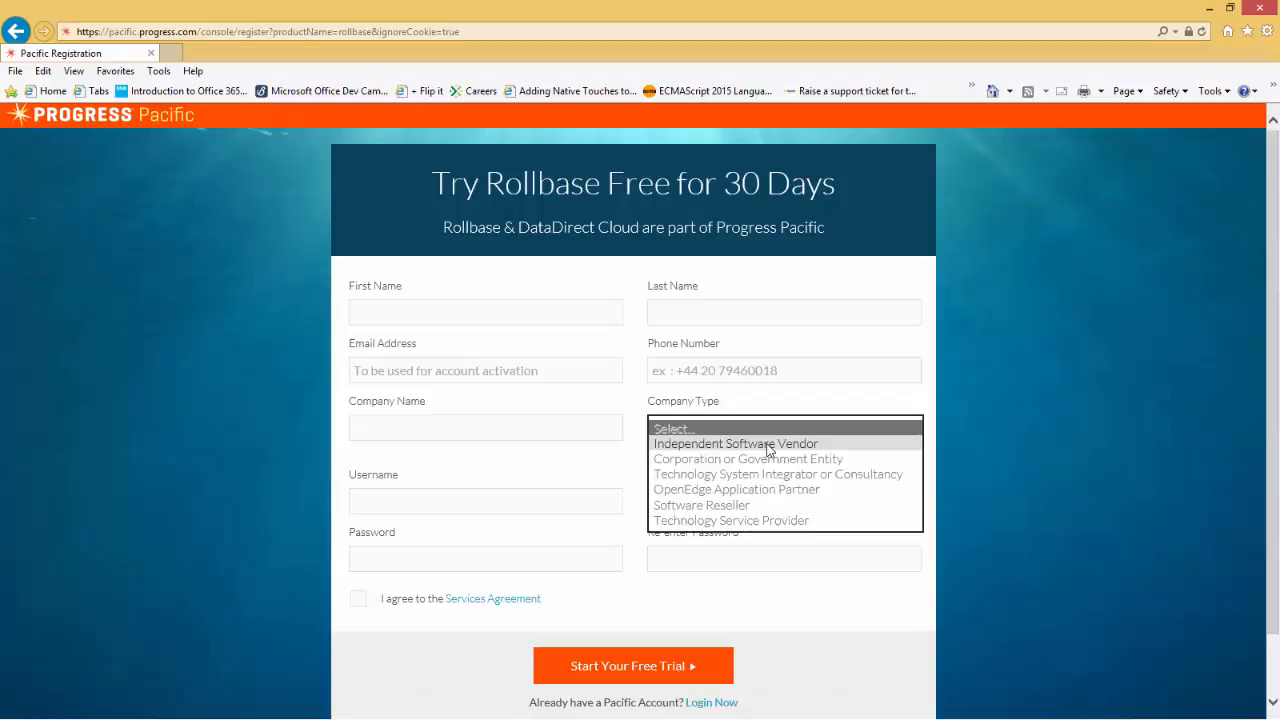
mouse_move(730, 520)
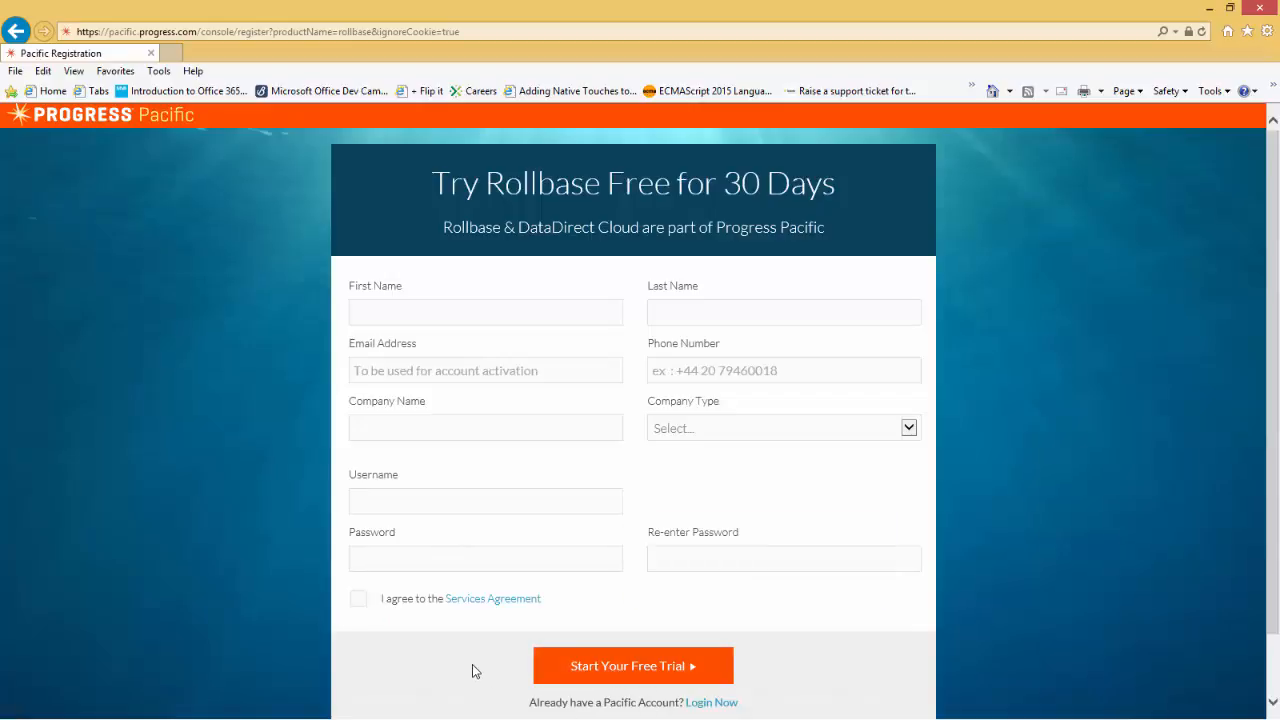
left_click(16, 32)
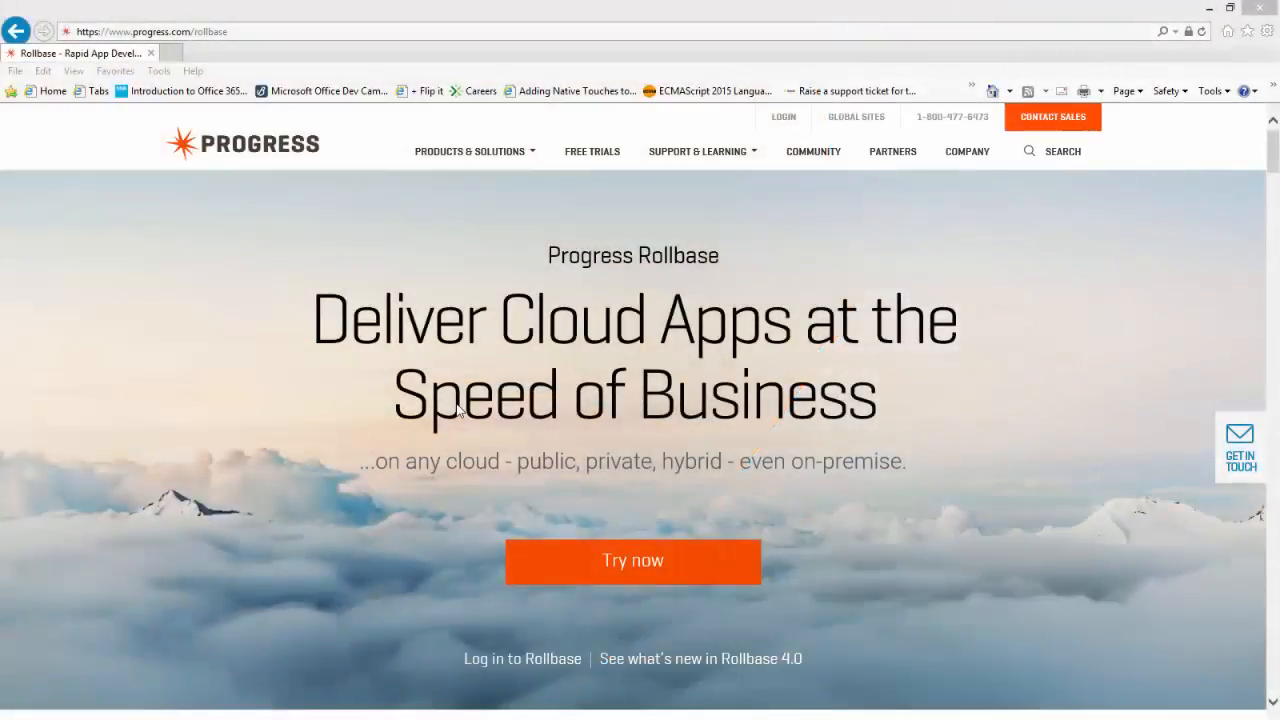
mouse_move(522, 658)
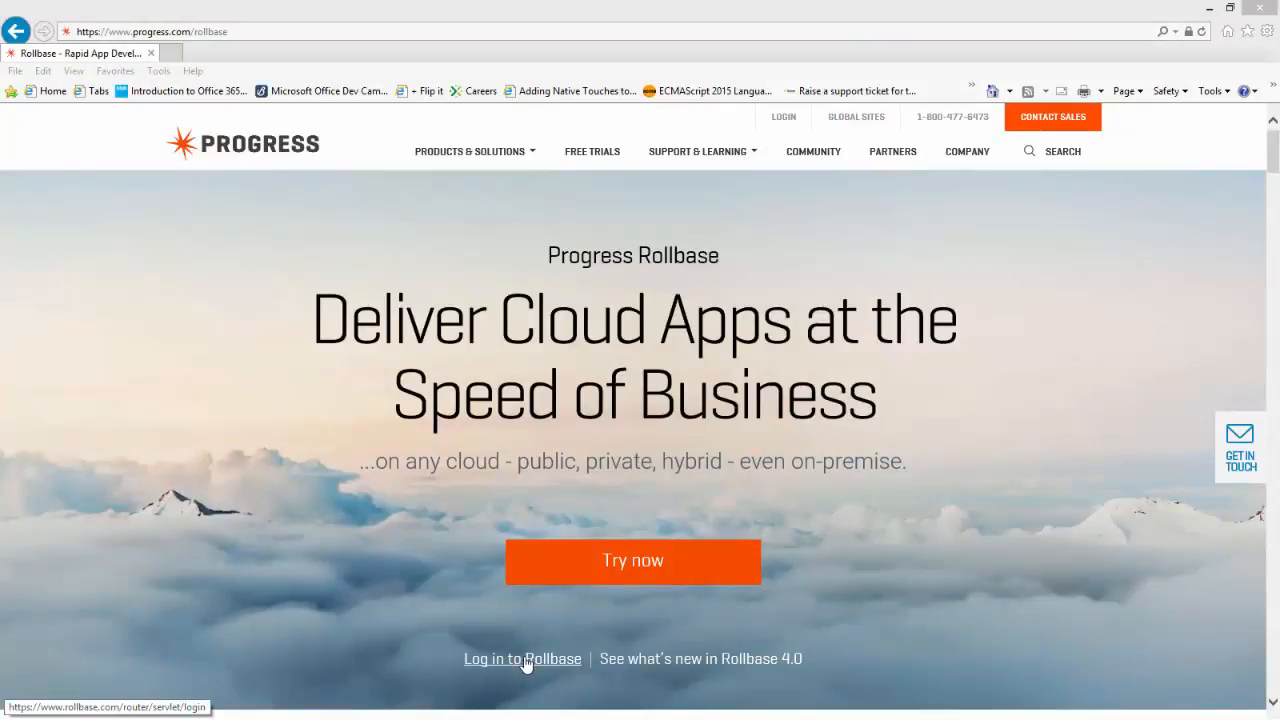
Sign in to Rollbase as user 'rbu' with the account password.
left_click(522, 658)
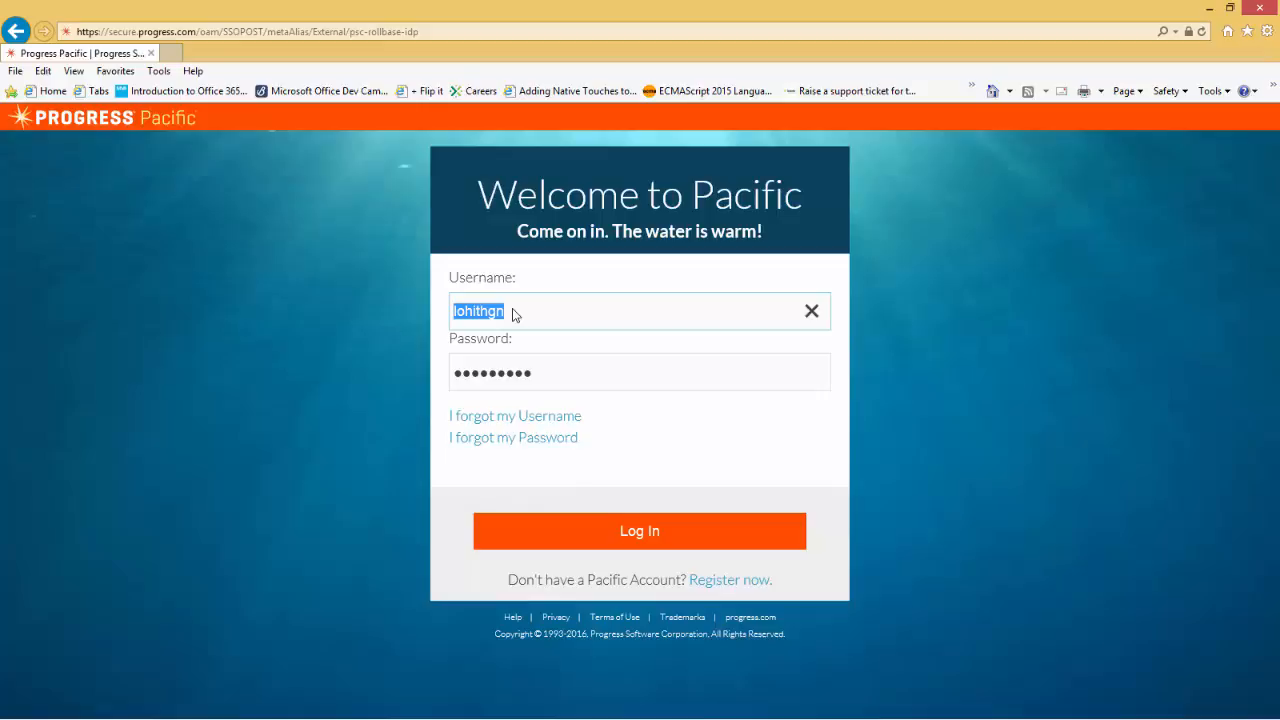
type("rbuser100")
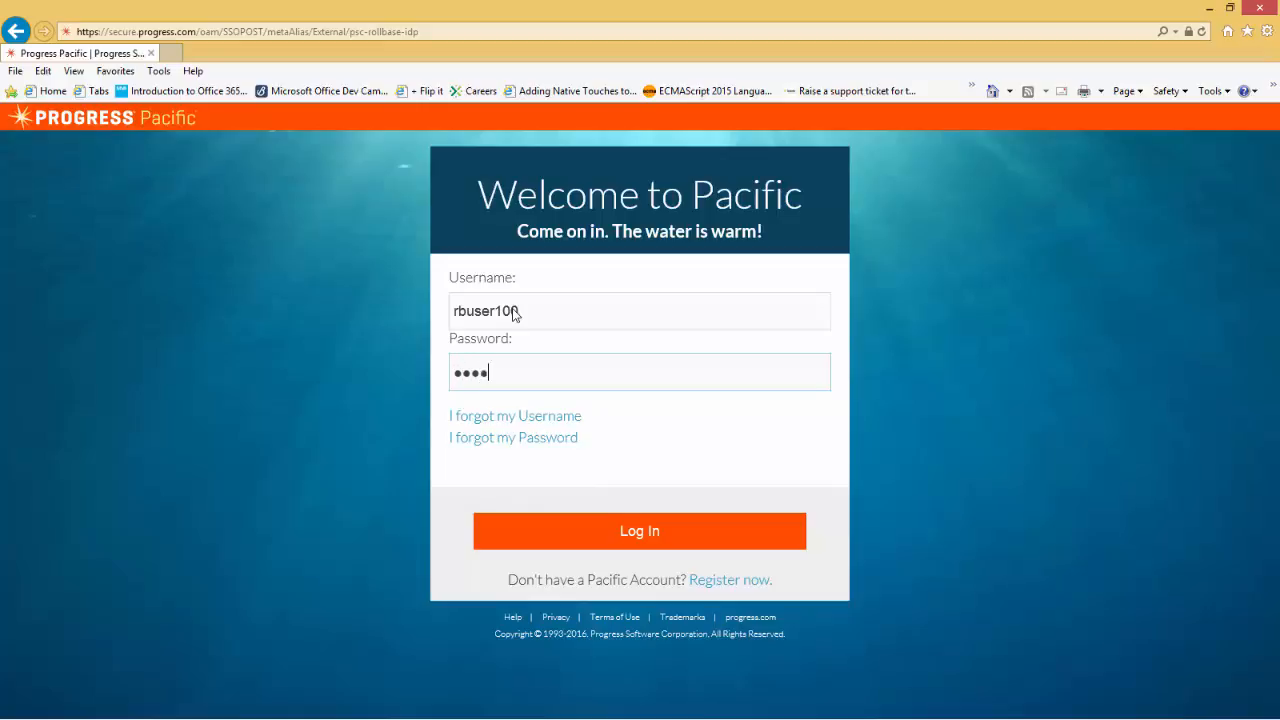
type("password")
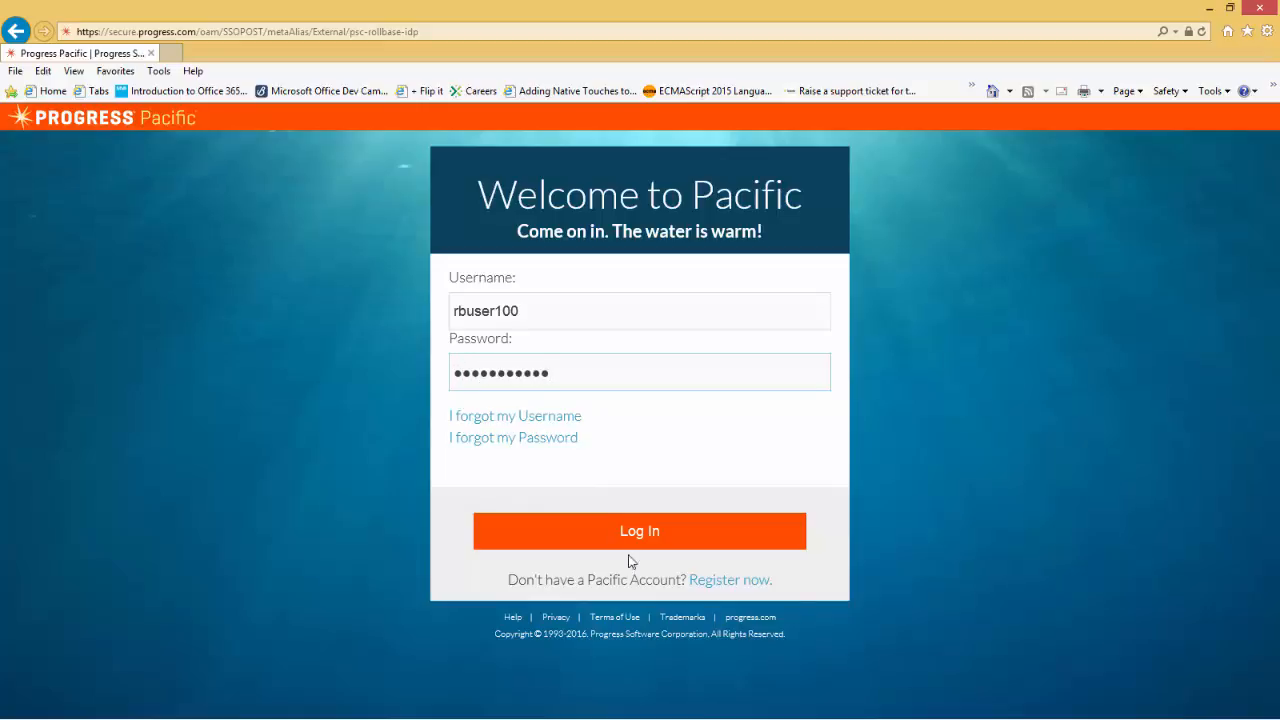
left_click(640, 530)
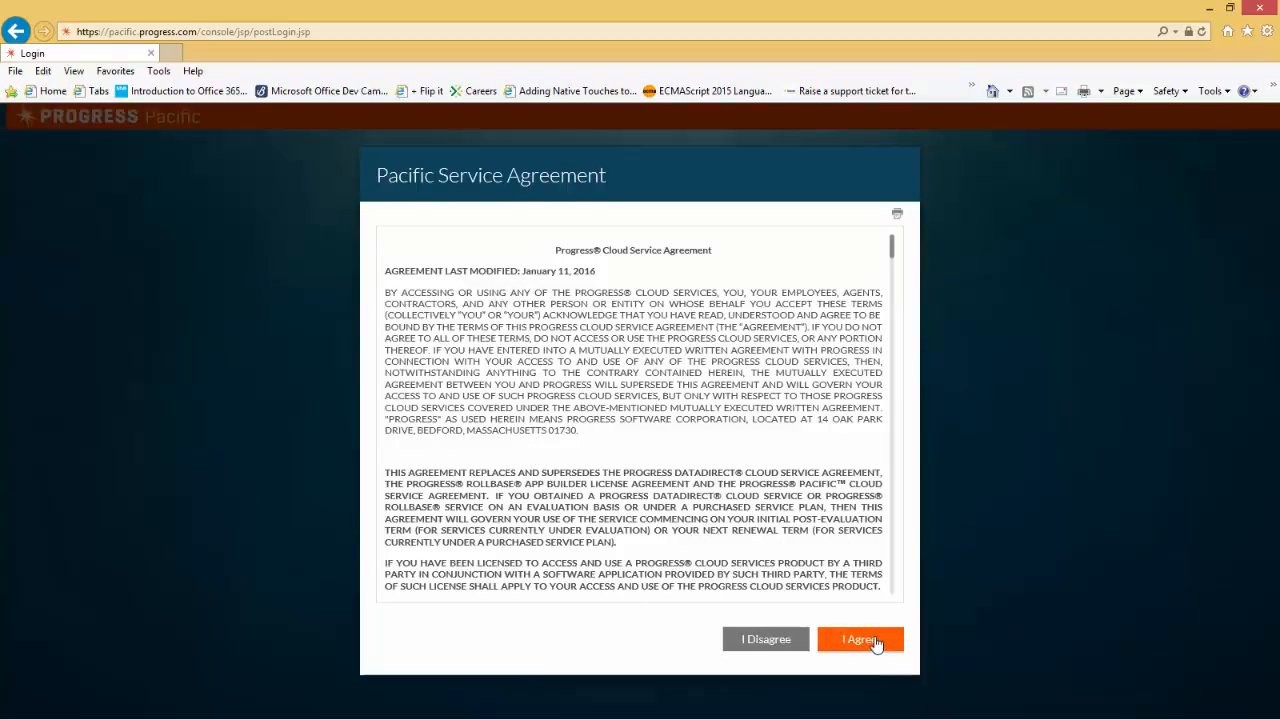
Accept the Pacific Service Agreement with I Agree to reach the Rollbase home page.
left_click(860, 640)
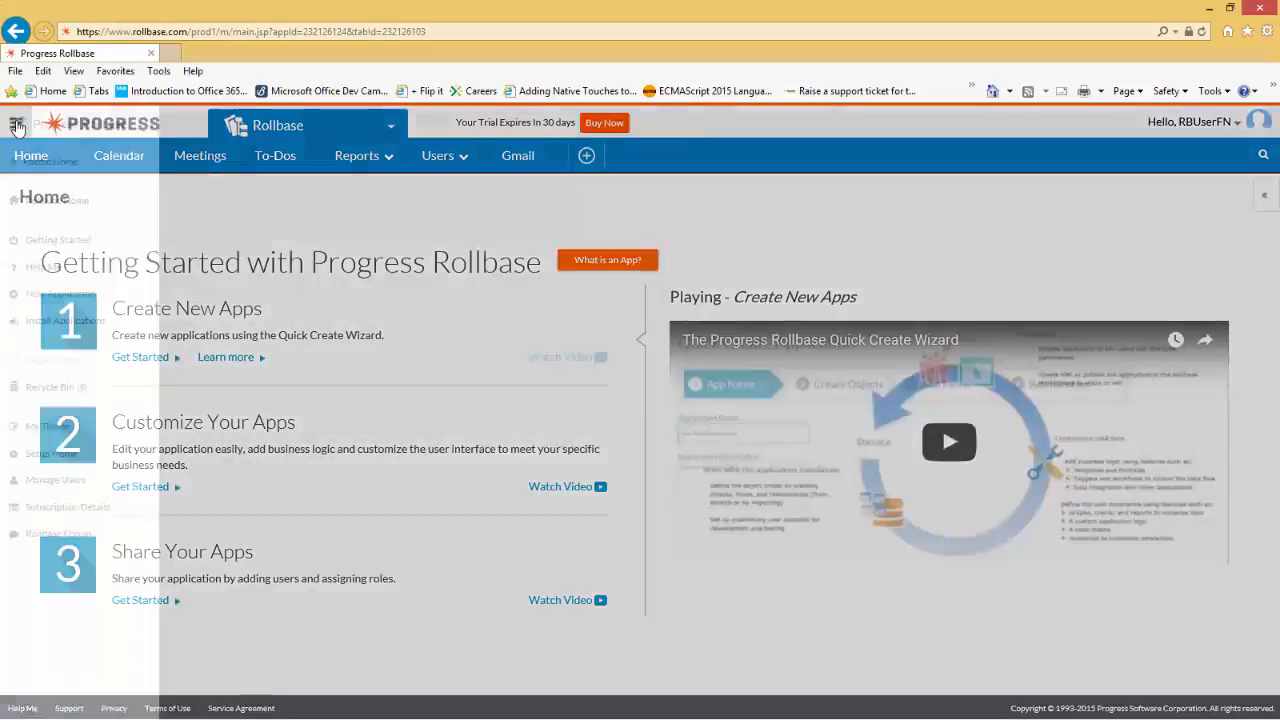
Launch the Rollbase Marketplace via Install Applications in the left navigation menu.
left_click(16, 124)
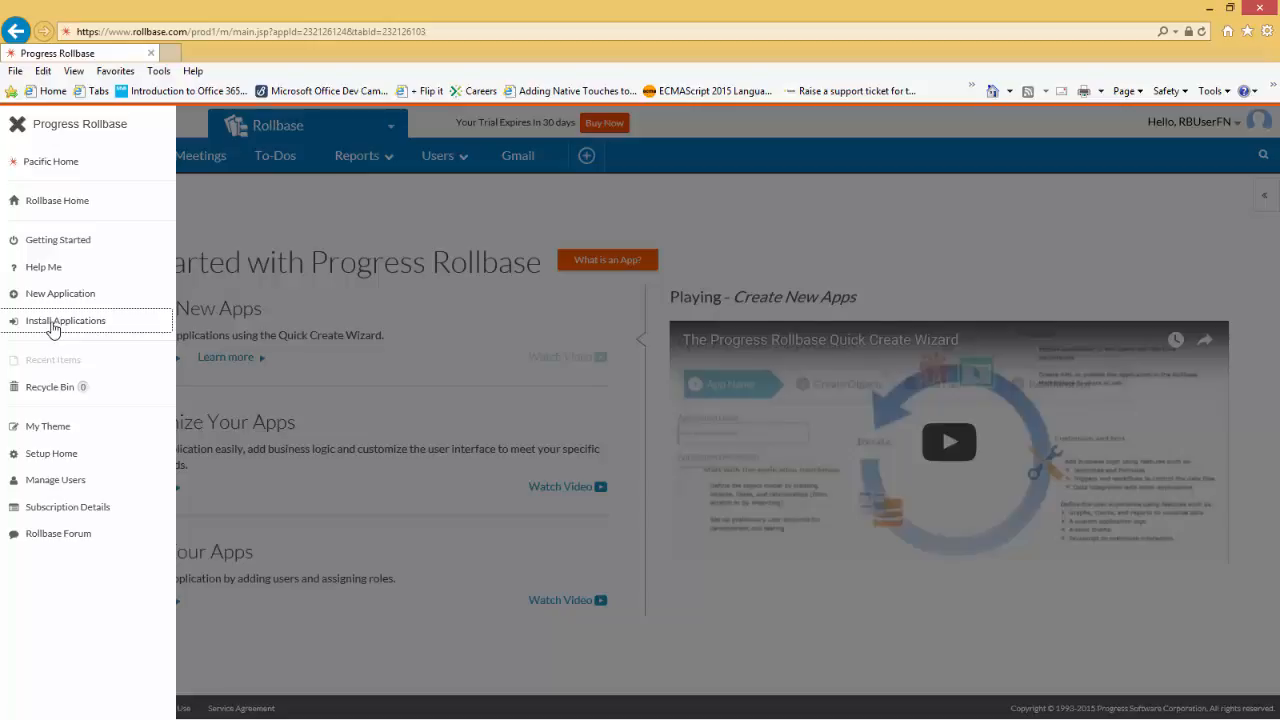
left_click(64, 320)
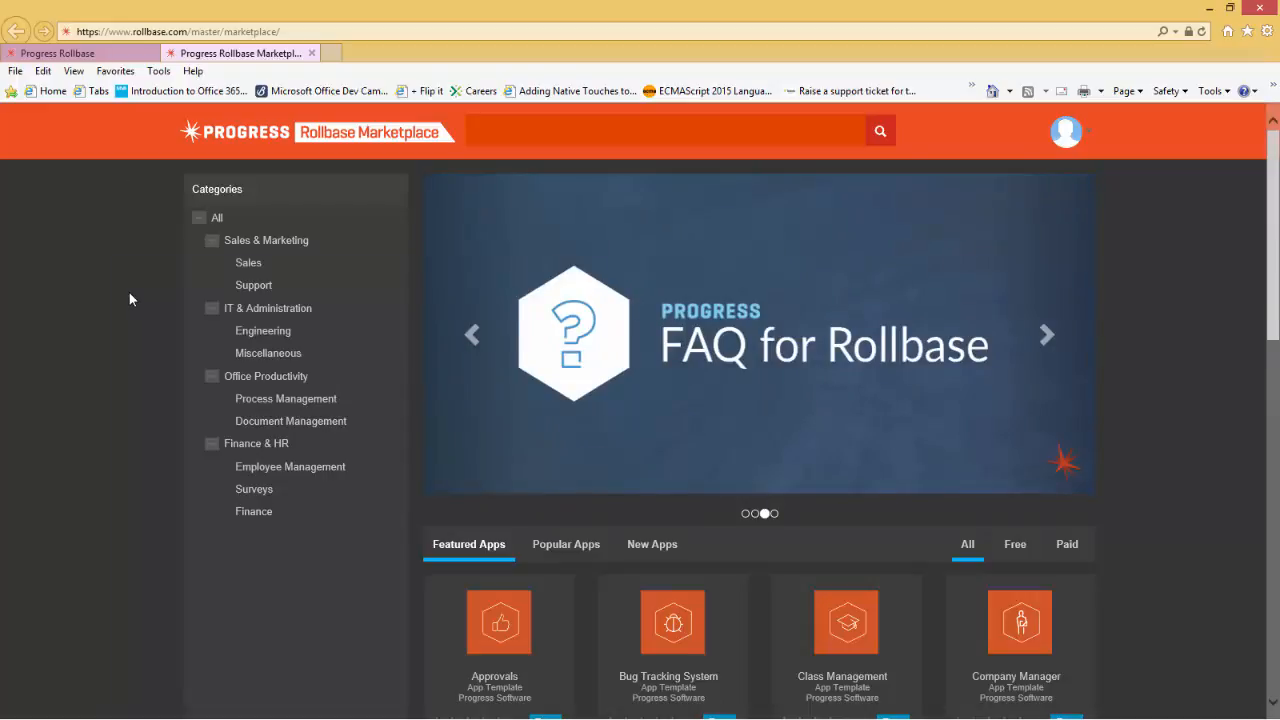
scroll("down", 3)
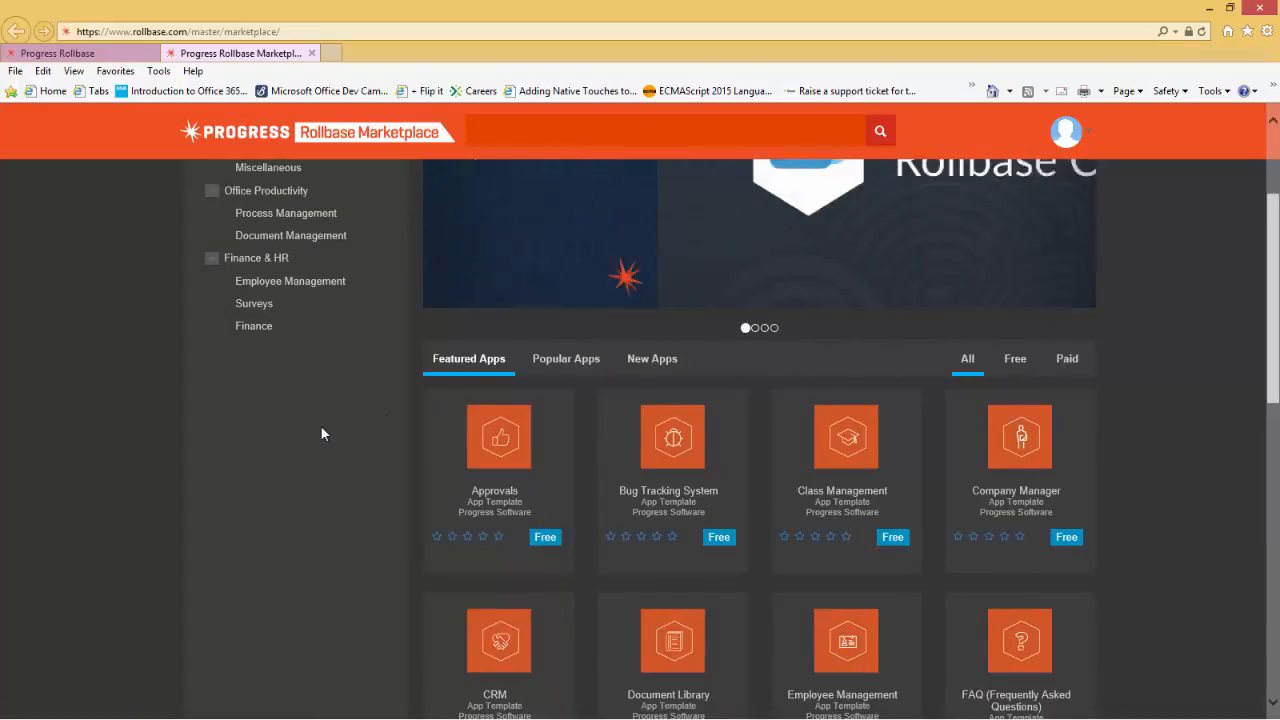
Browse the Marketplace's Popular Apps and New Apps template listings.
scroll("up", 3)
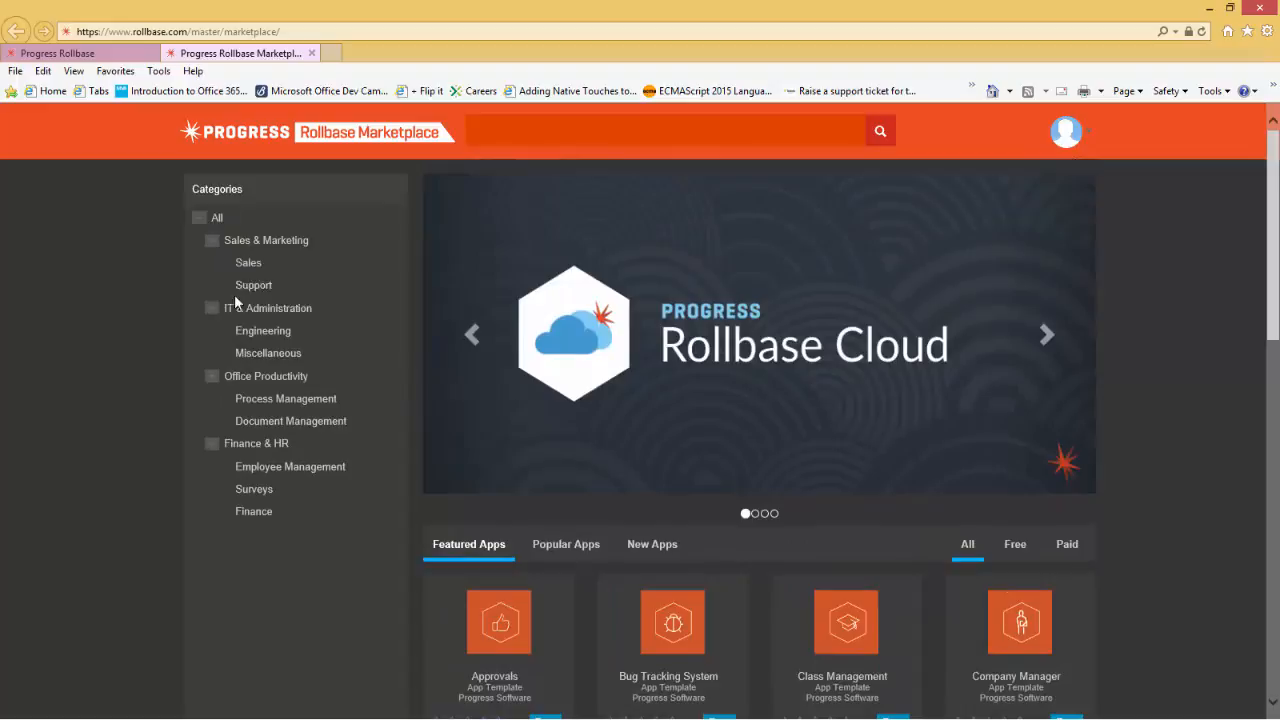
mouse_move(220, 250)
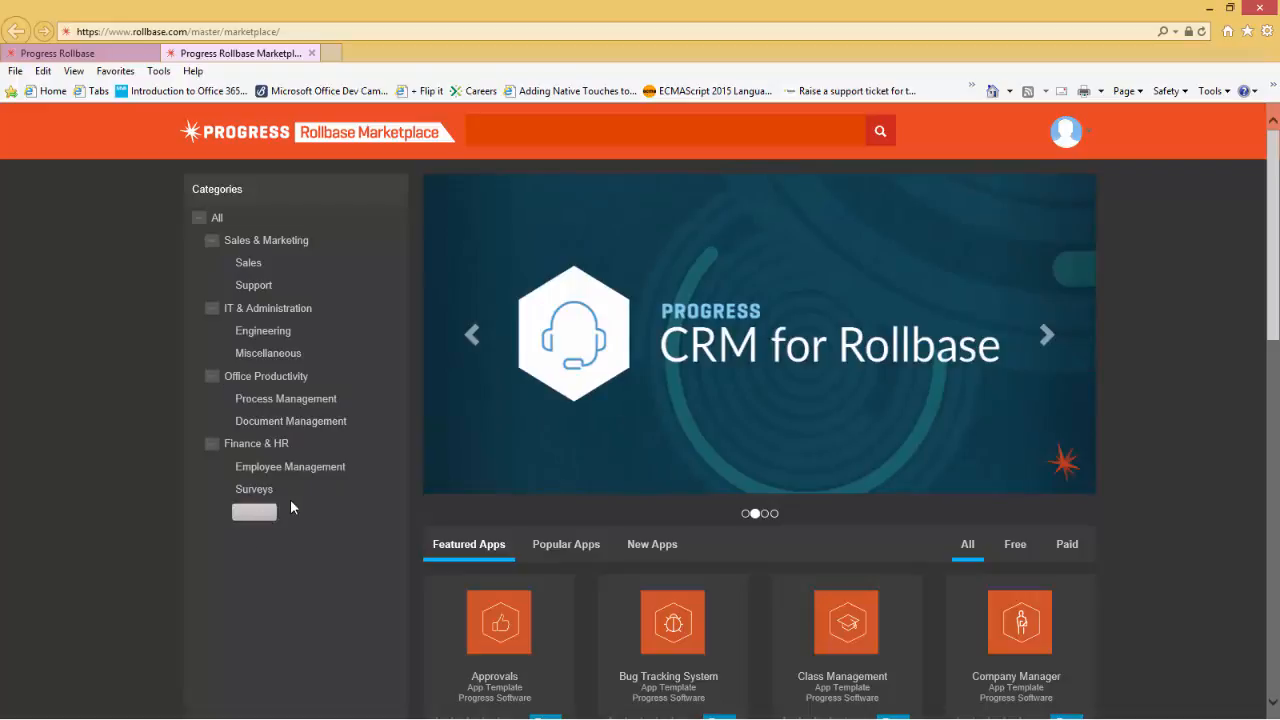
scroll("down", 3)
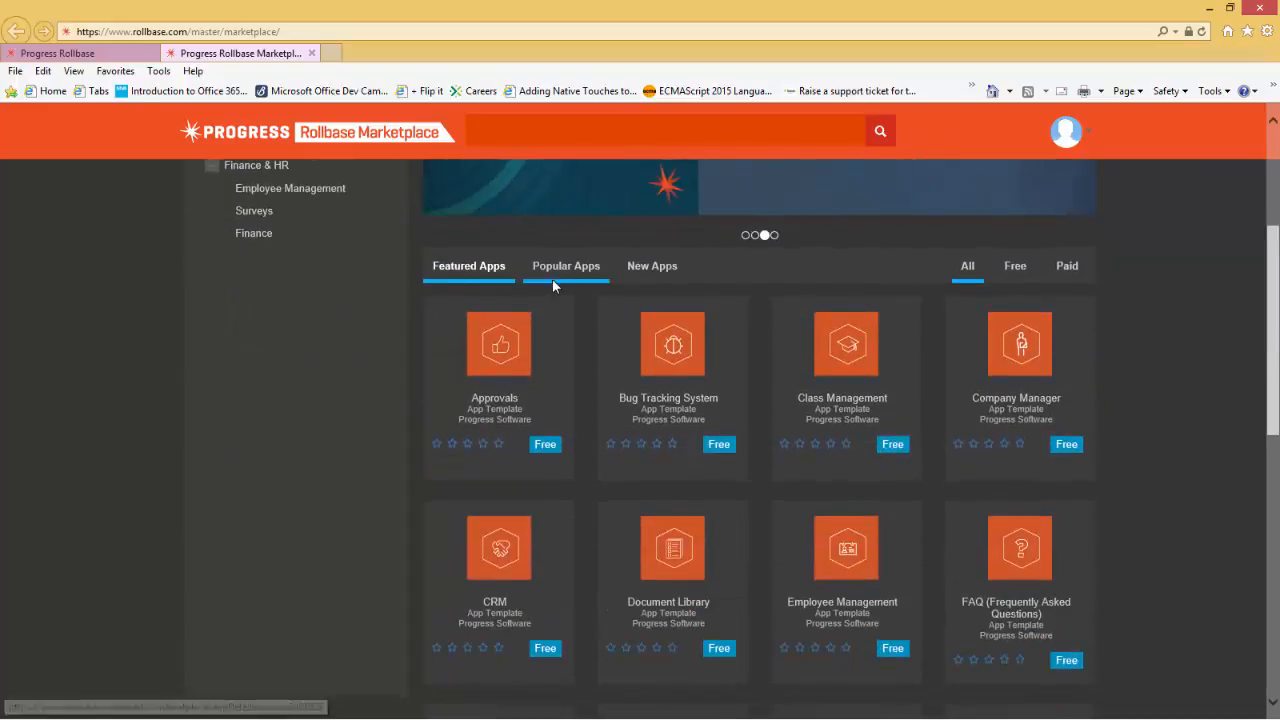
left_click(566, 264)
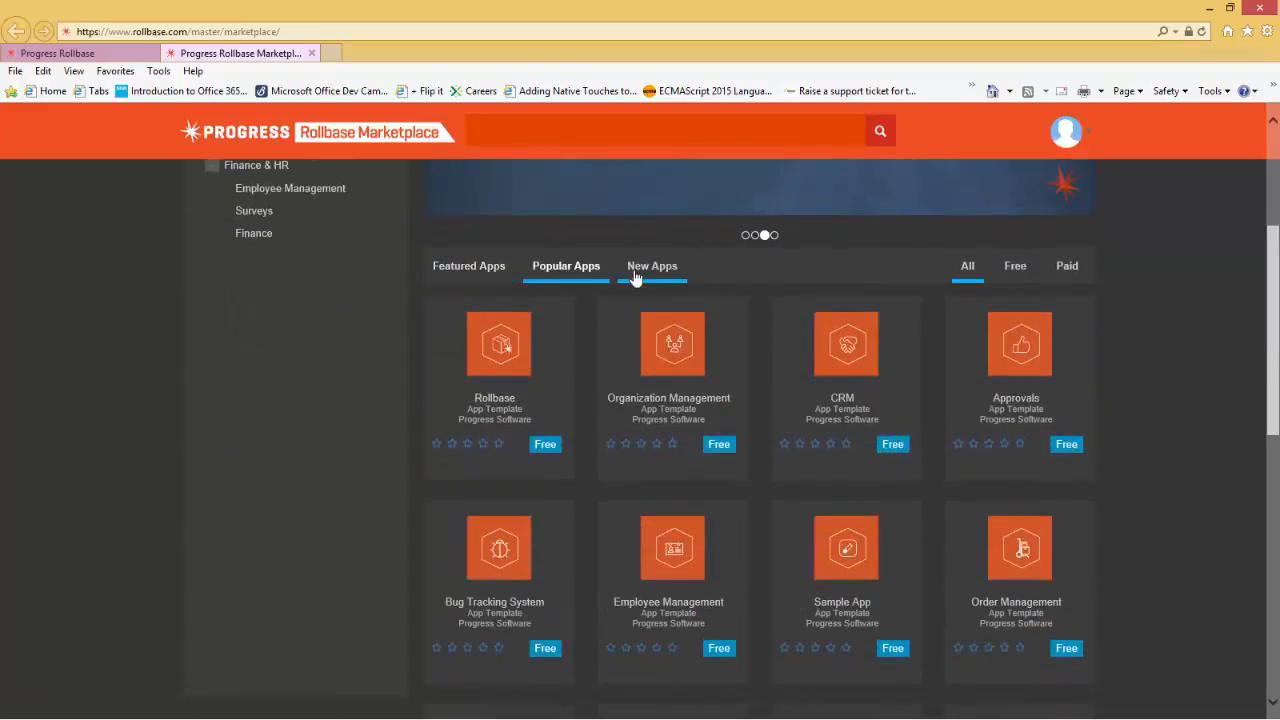
left_click(652, 266)
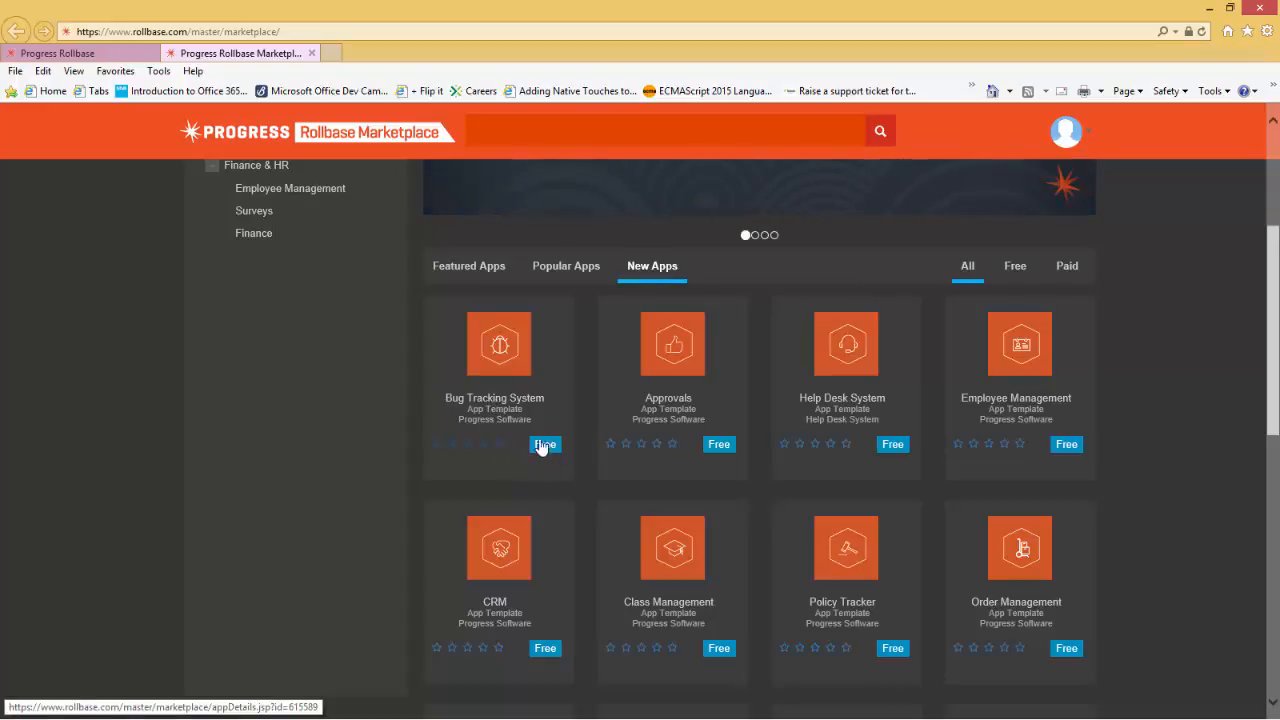
mouse_move(528, 458)
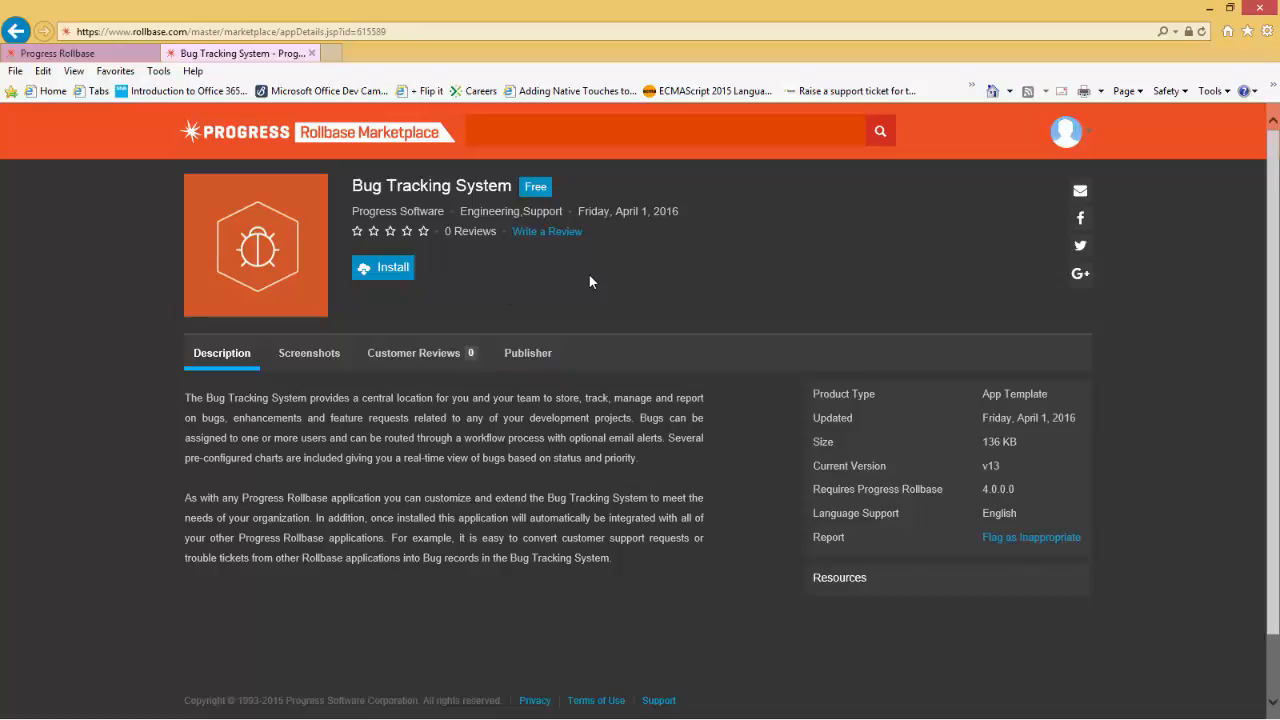
mouse_move(352, 214)
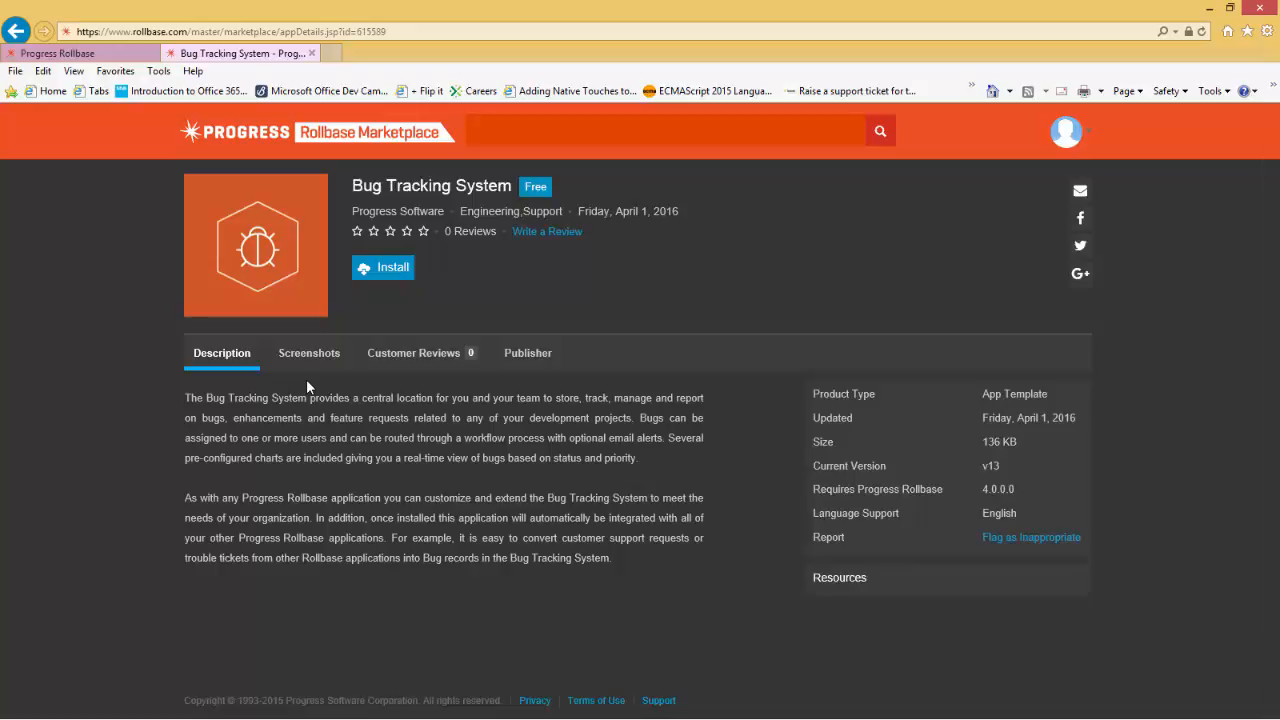
Preview the Bug Tracking System screenshots, paging through the gallery carousel.
left_click(308, 352)
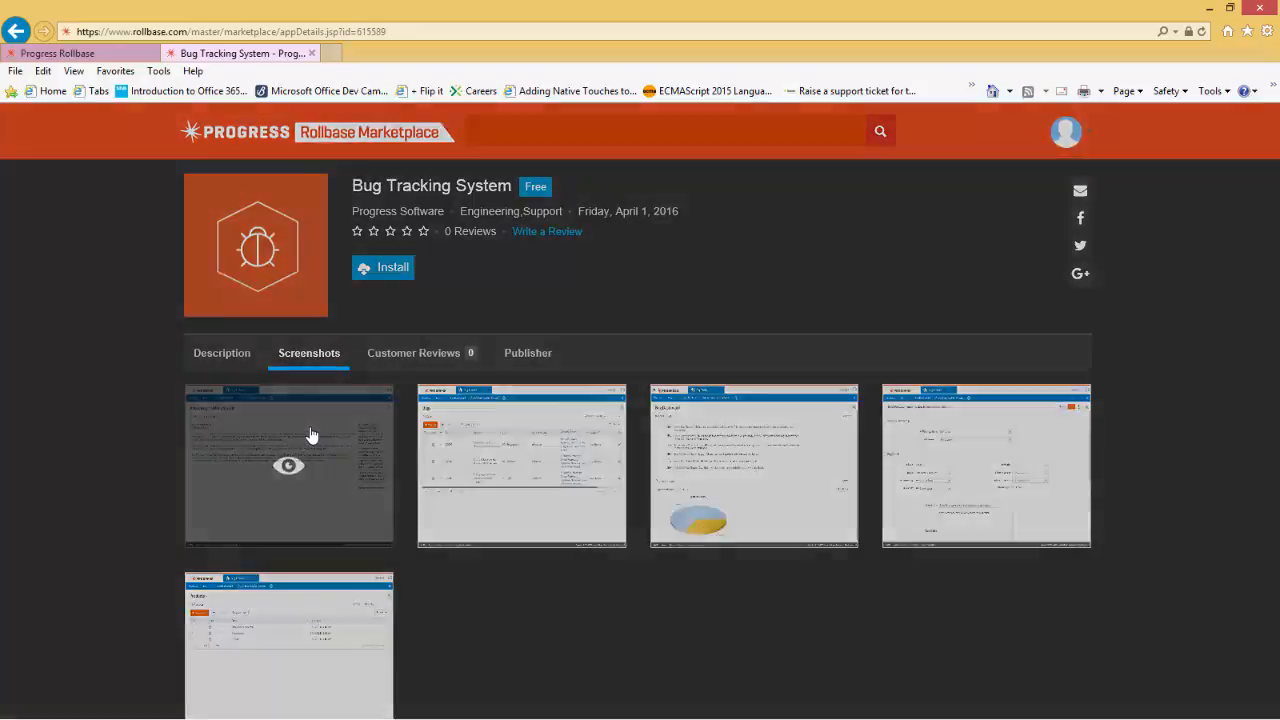
left_click(288, 464)
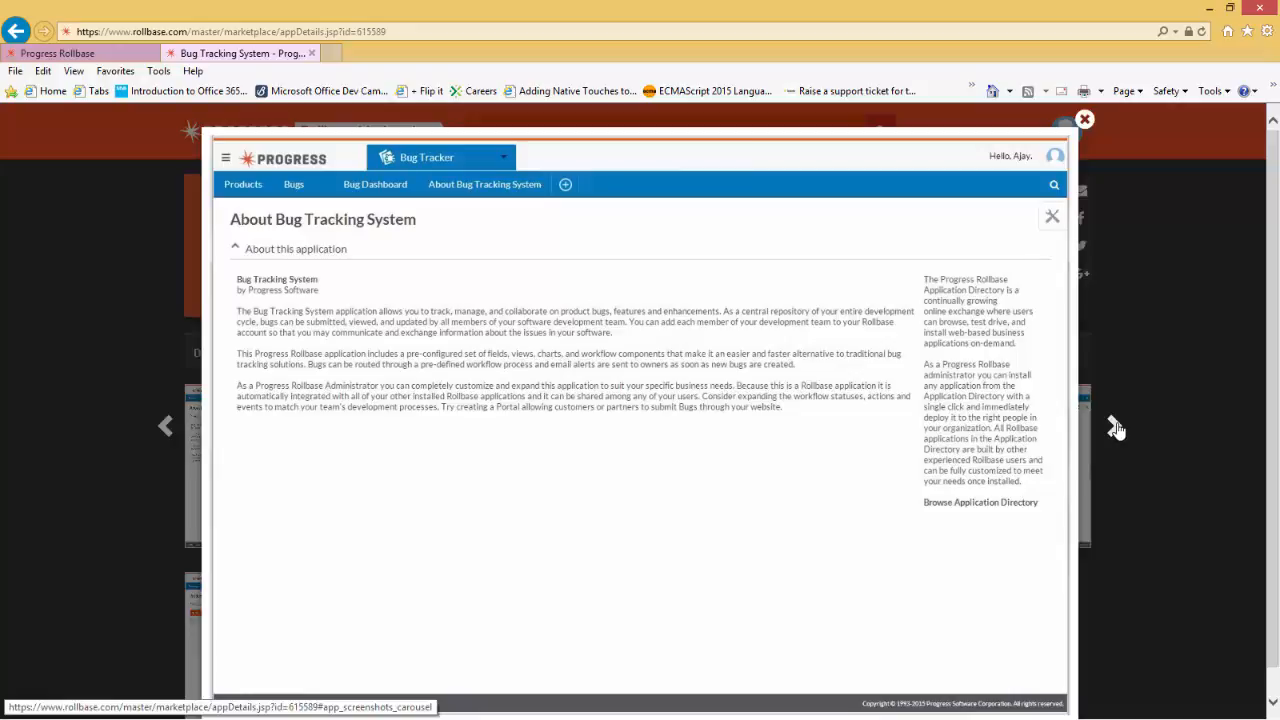
left_click(292, 184)
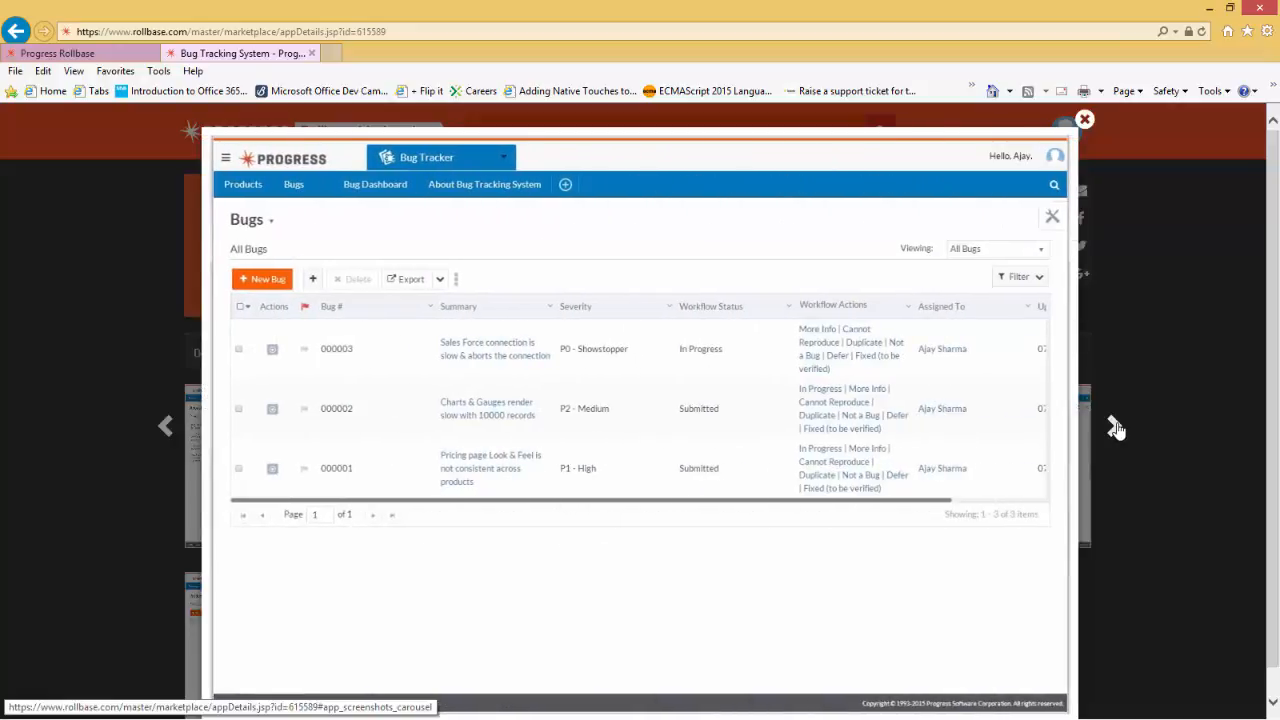
left_click(374, 184)
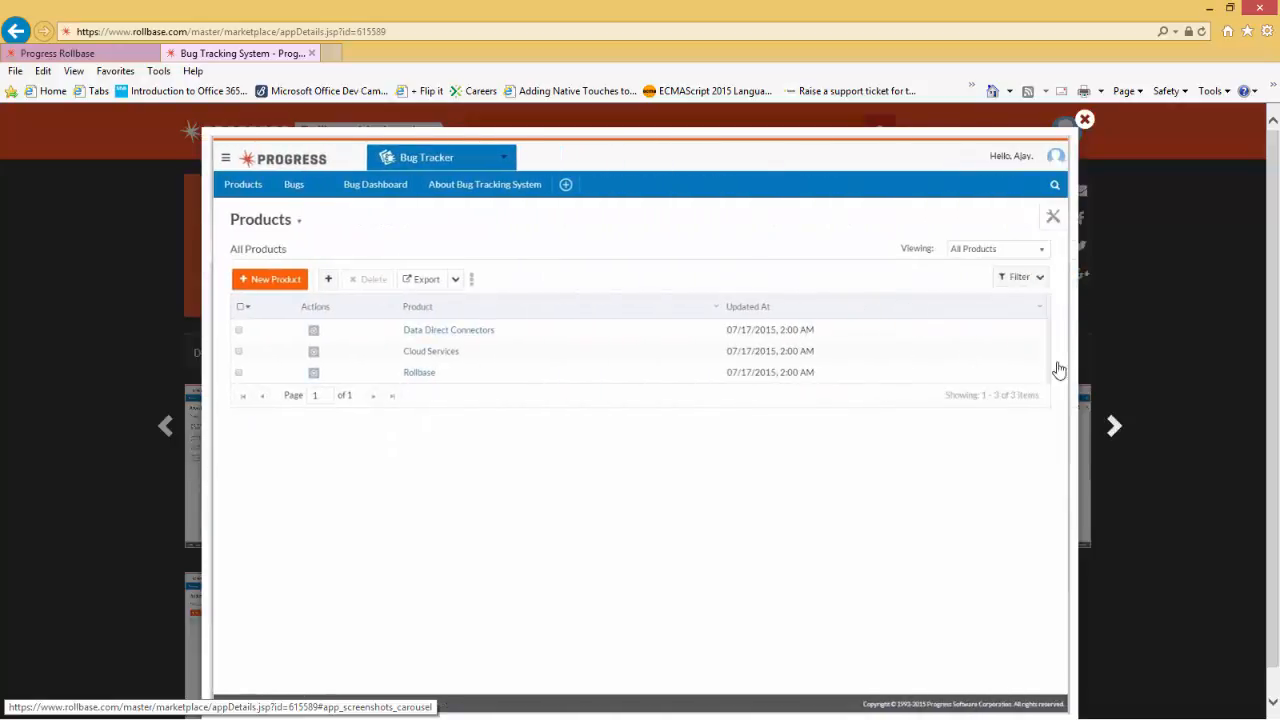
left_click(1084, 120)
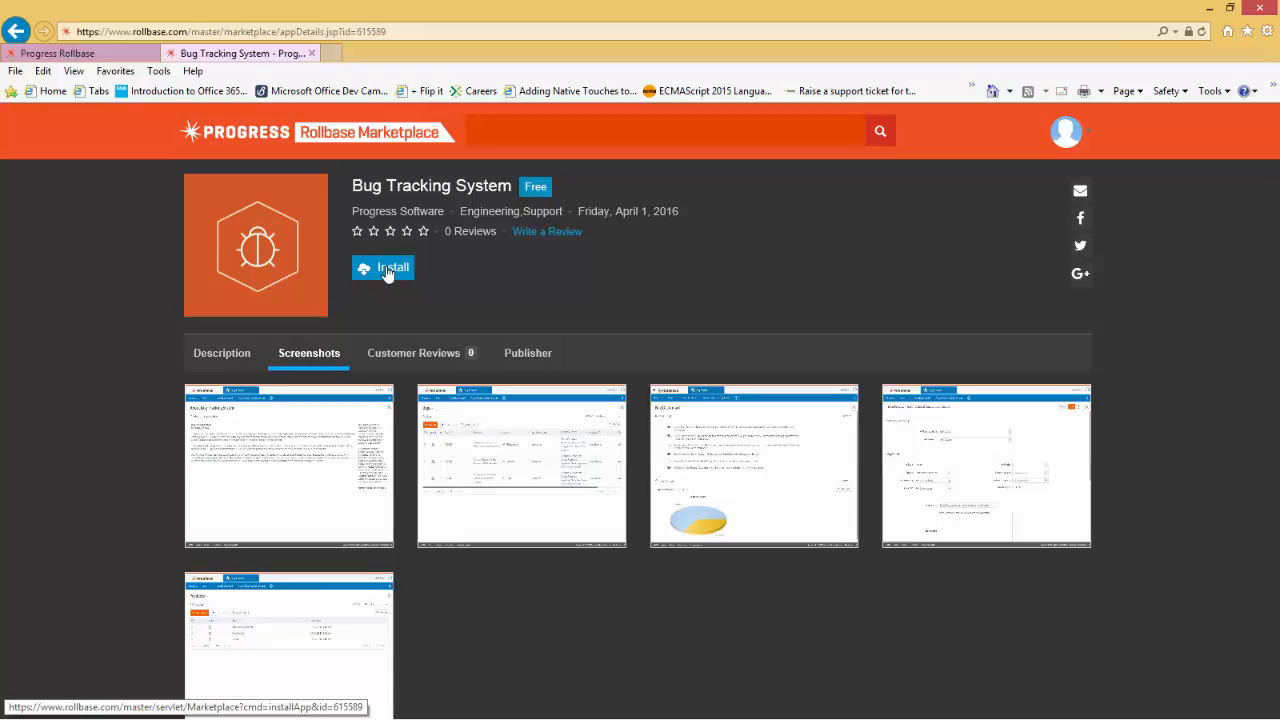
Install the Bug Tracking System app template from the Marketplace.
left_click(384, 268)
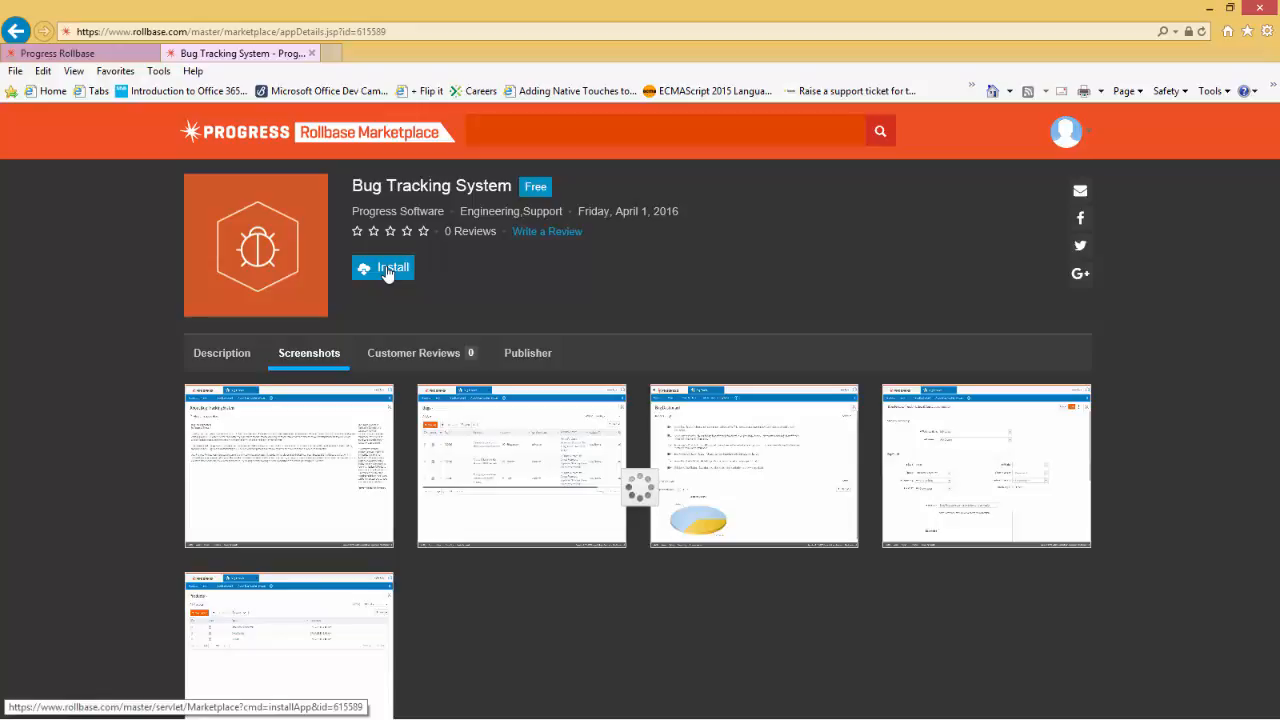
left_click(384, 268)
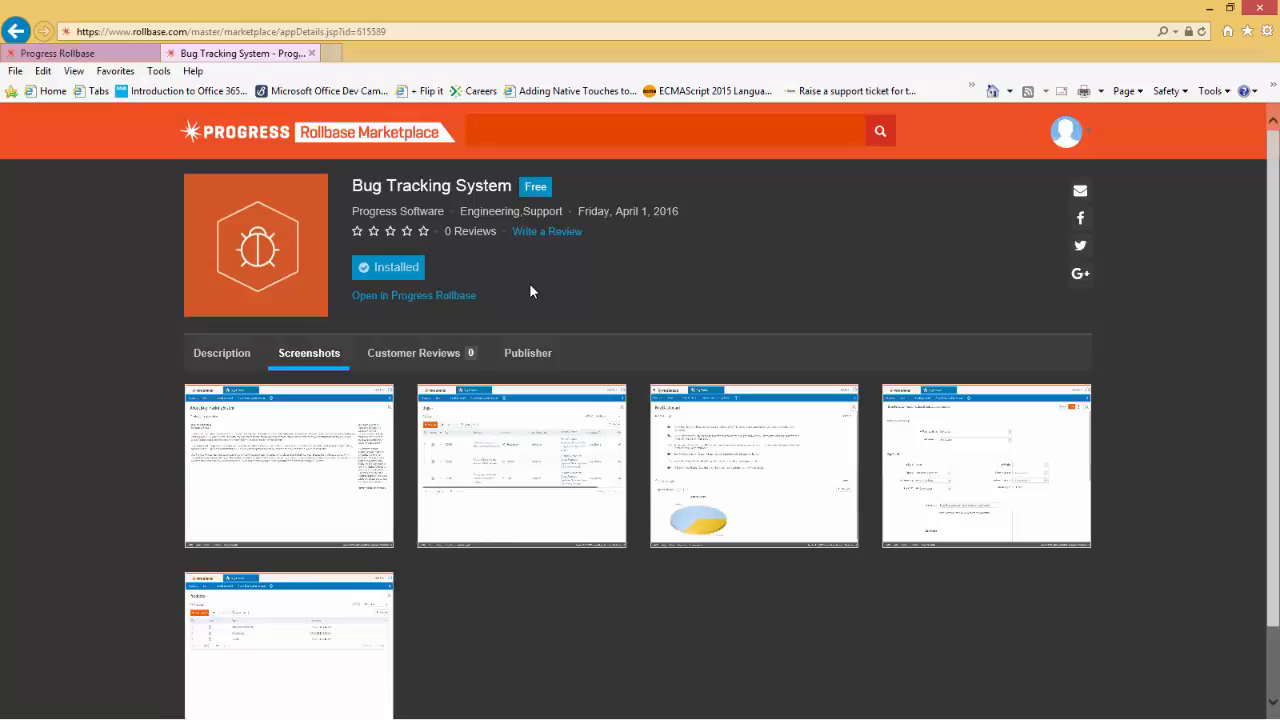
mouse_move(412, 296)
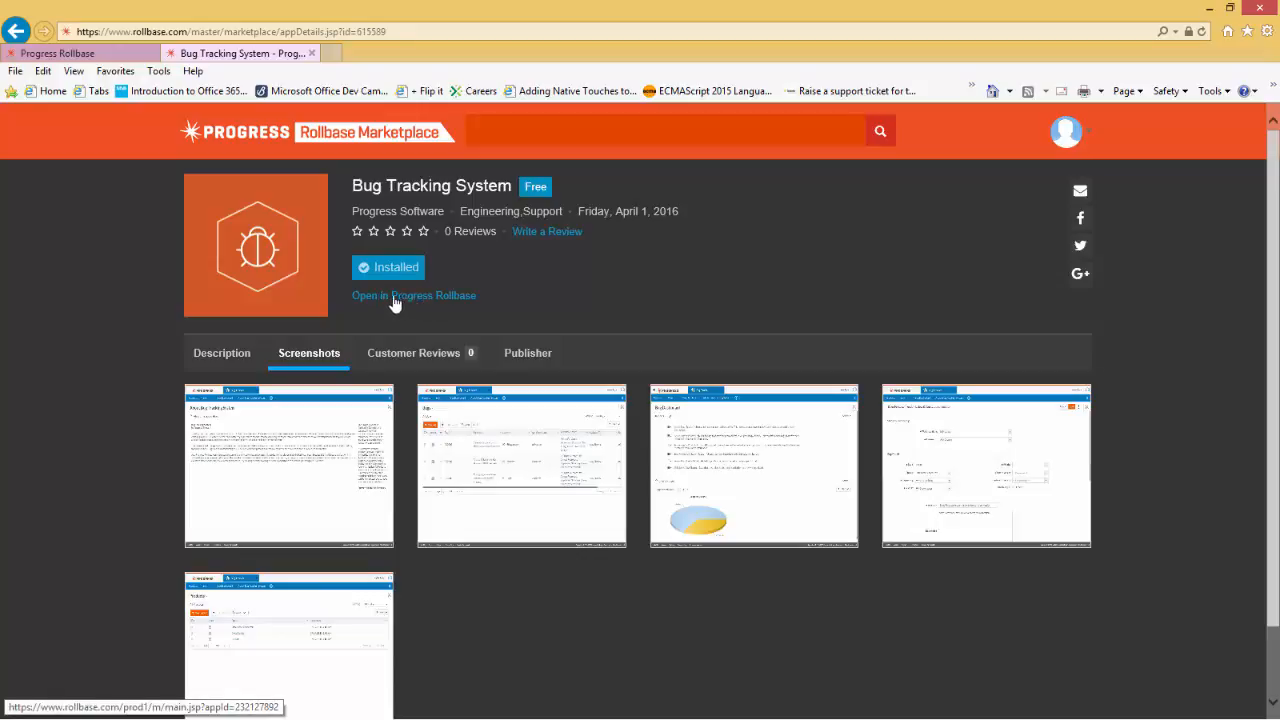
mouse_move(414, 308)
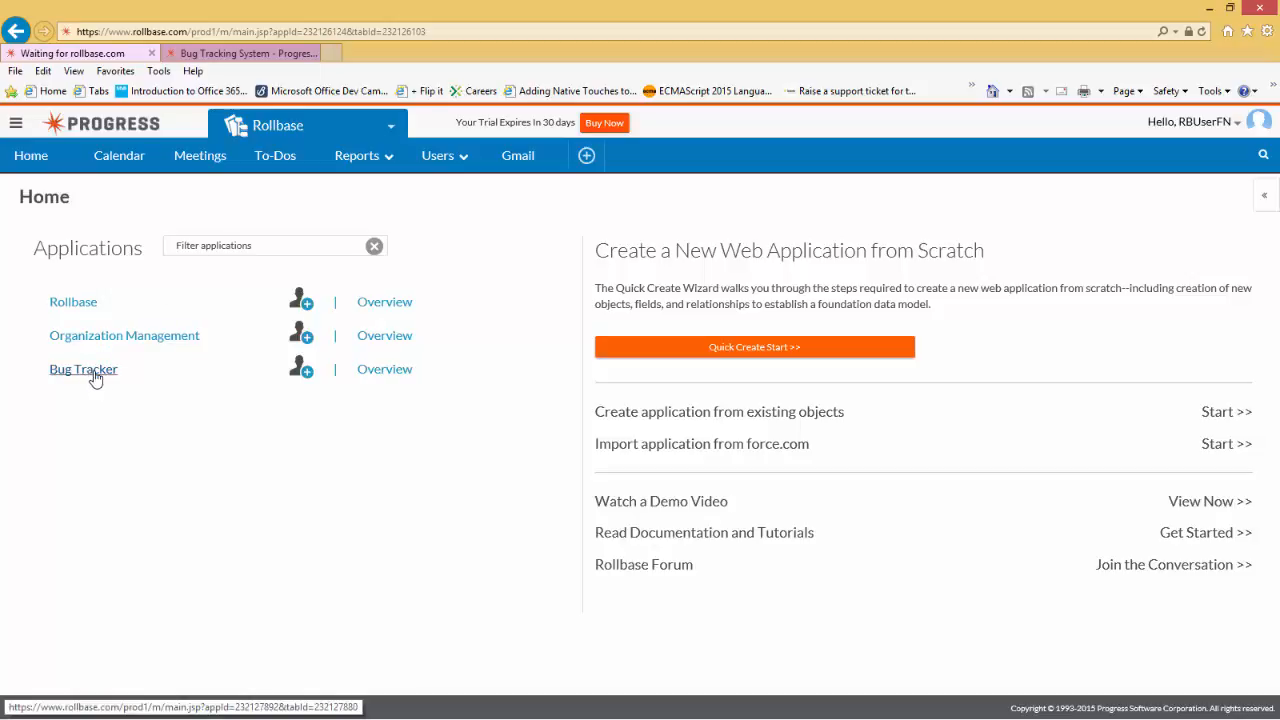
Select Bug Tracker in the Home page Applications list.
left_click(84, 368)
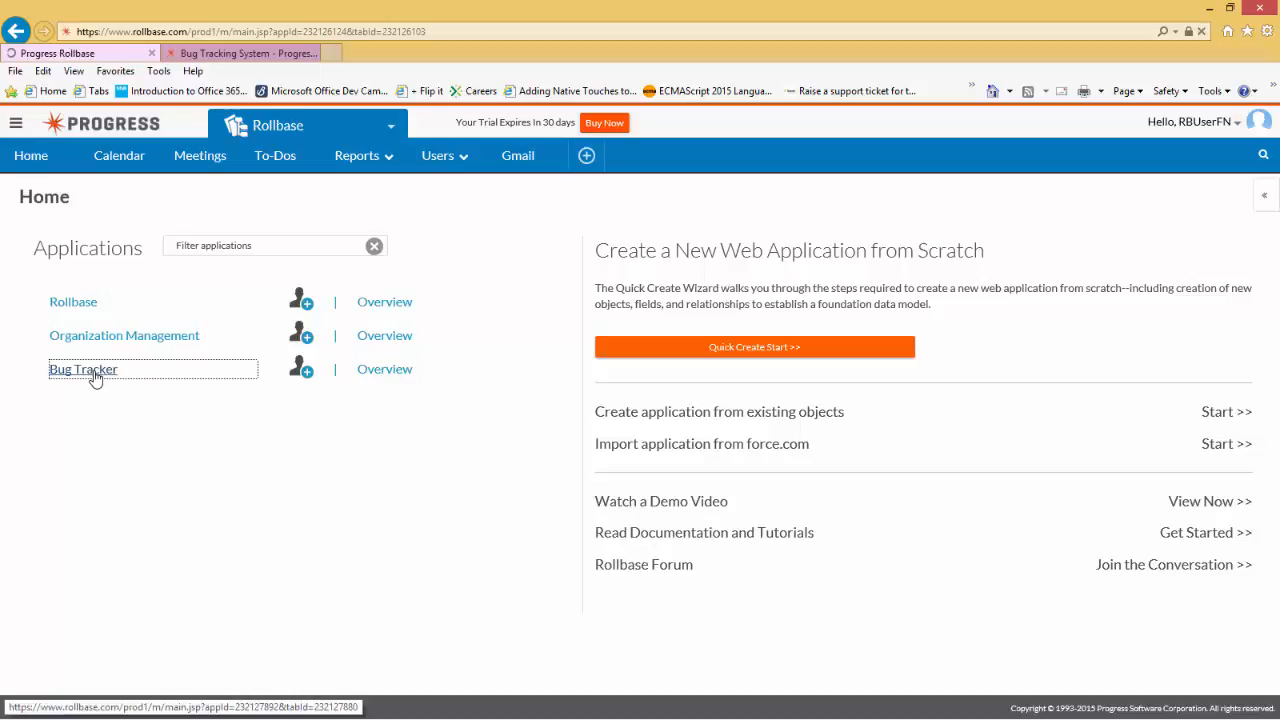
left_click(84, 368)
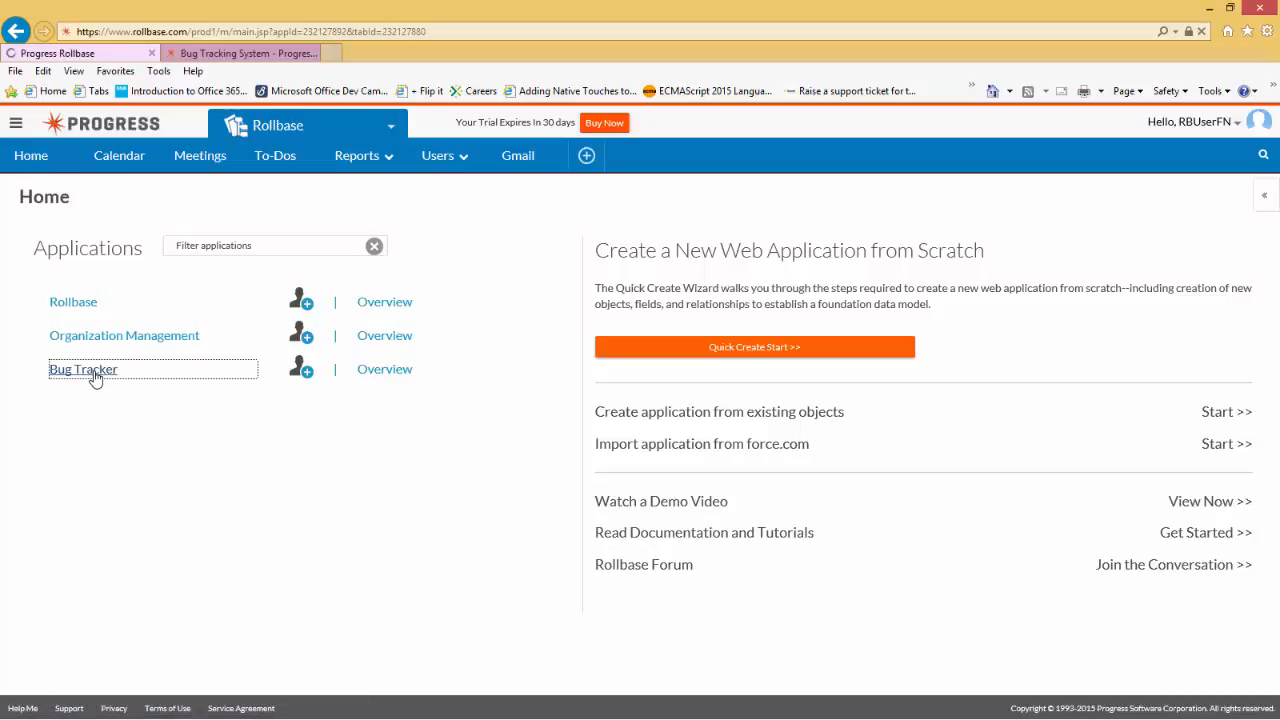
Visit the Bug Tracker's Bugs list and Bug Dashboard, then show the empty Products list.
left_click(84, 368)
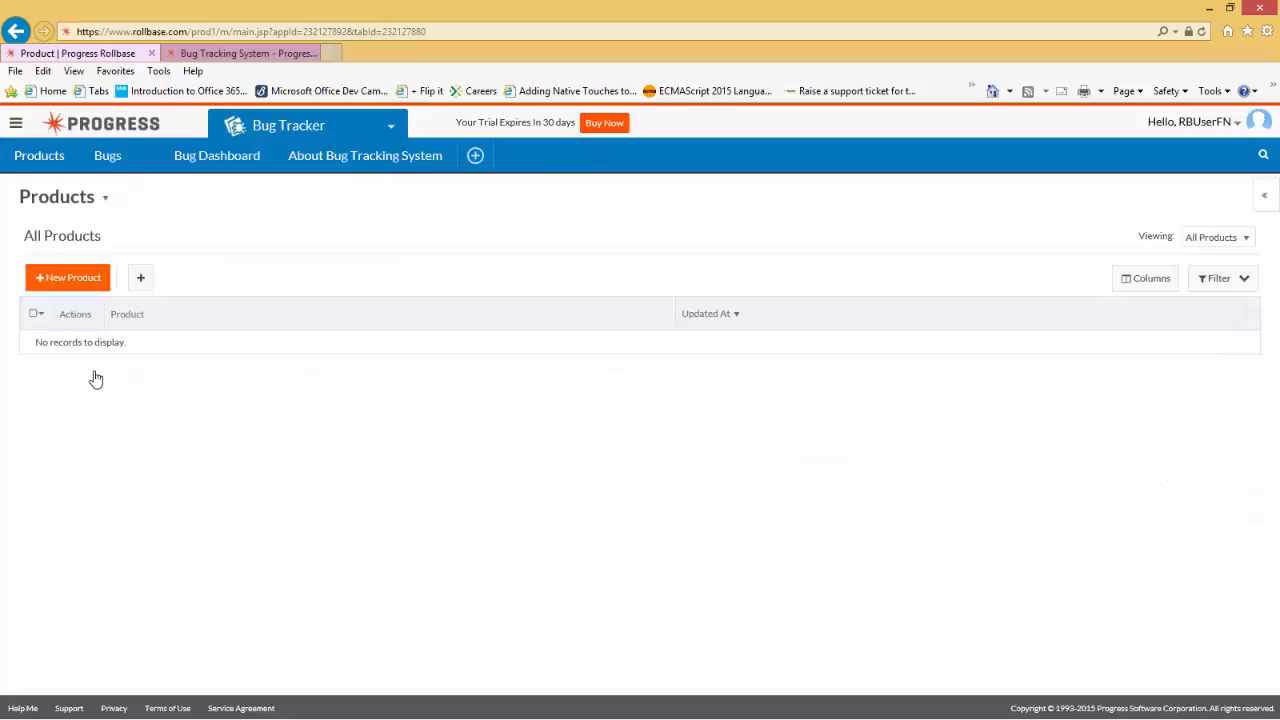
mouse_move(160, 482)
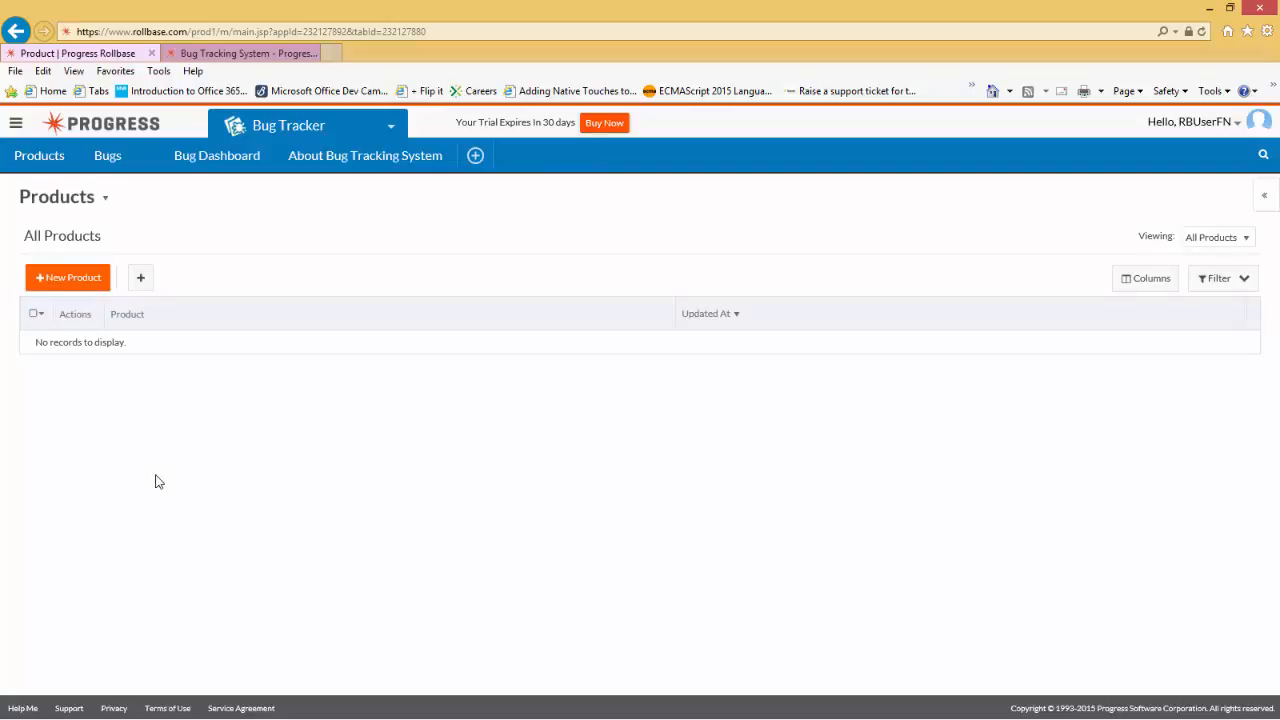
left_click(108, 156)
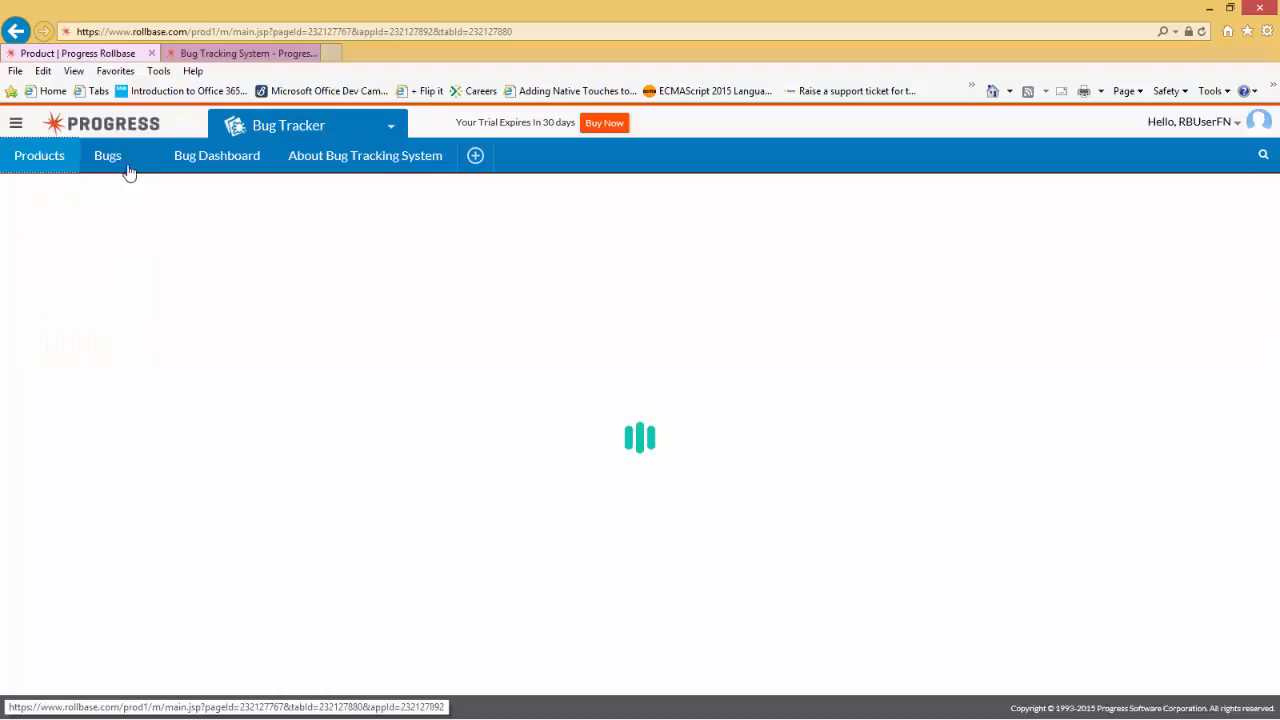
left_click(108, 156)
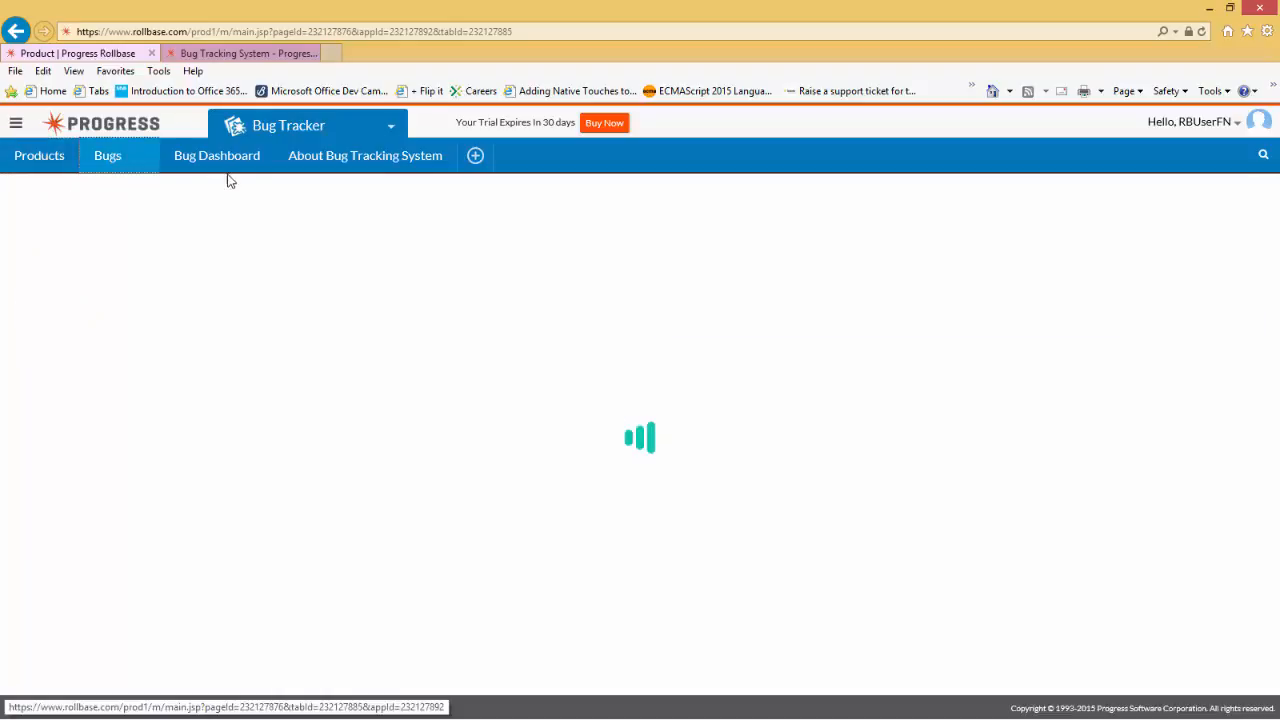
left_click(216, 156)
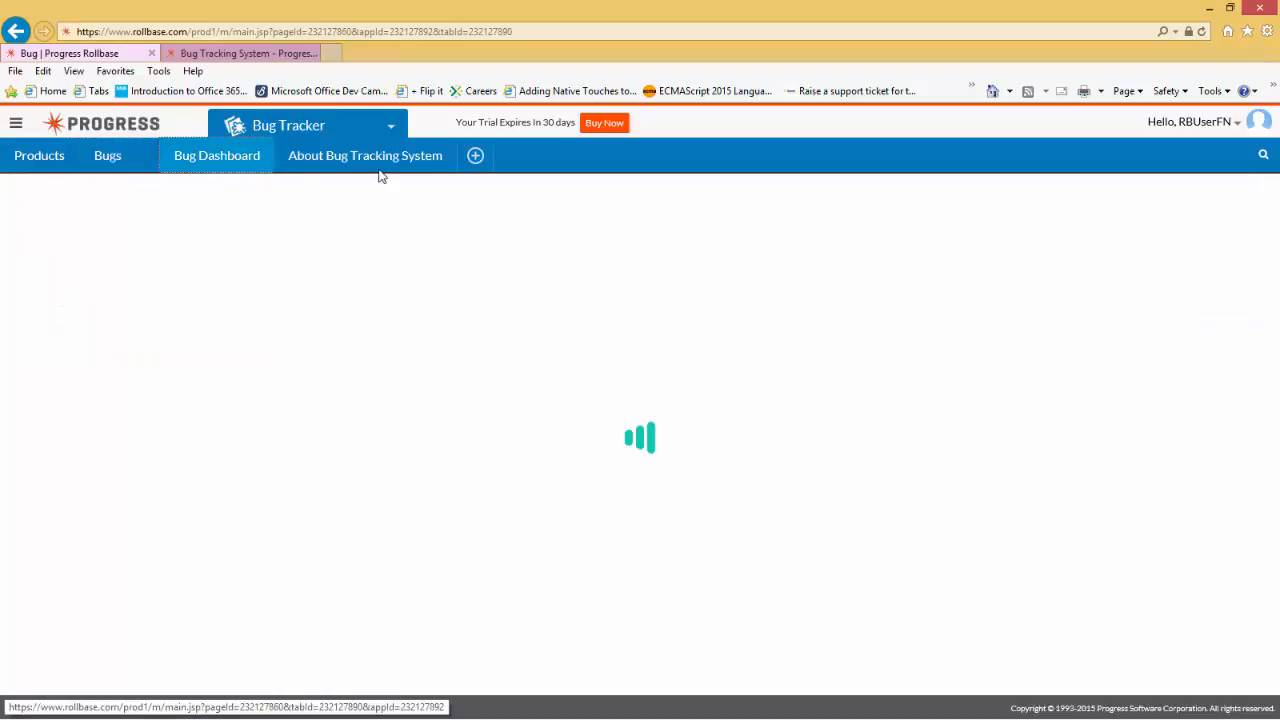
left_click(216, 156)
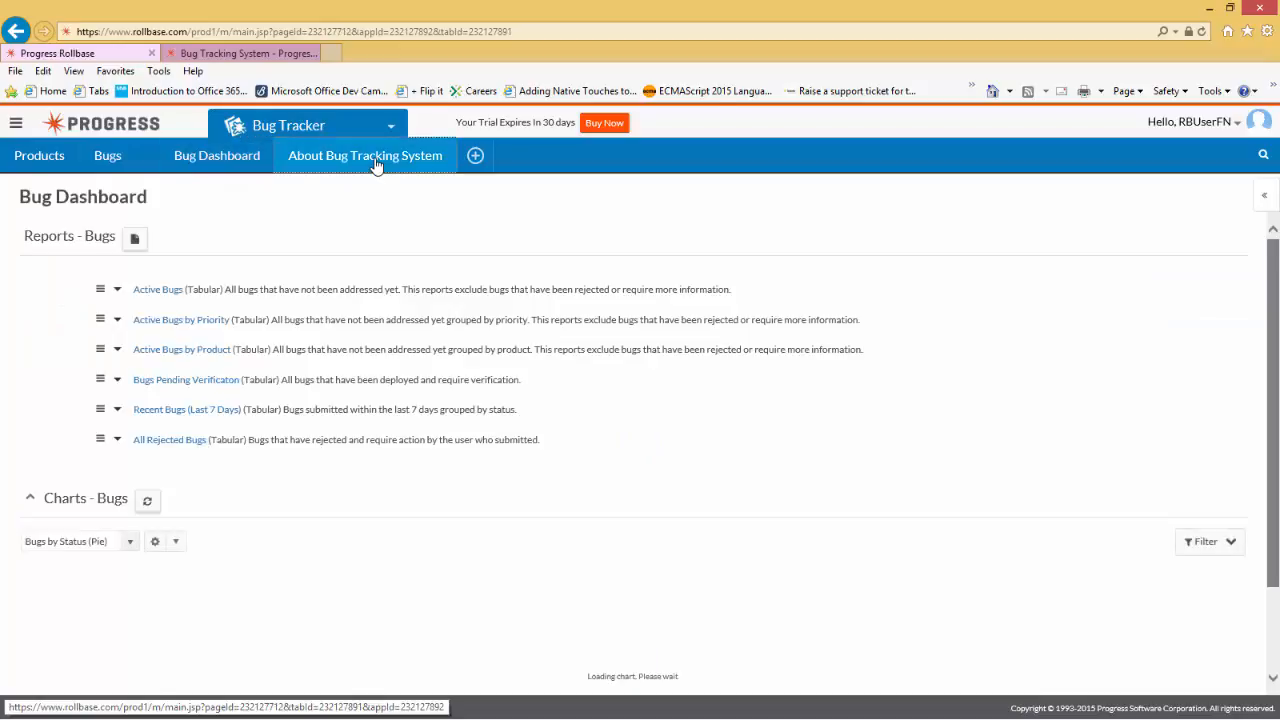
left_click(364, 156)
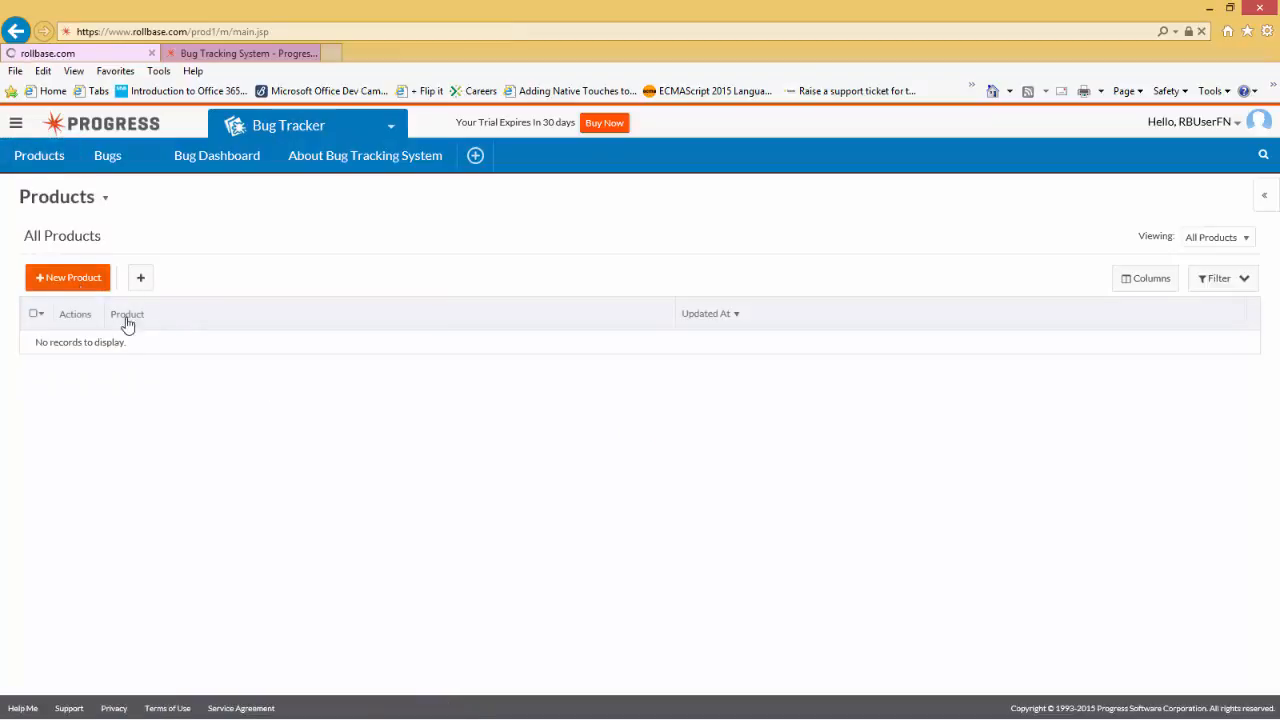
mouse_move(408, 376)
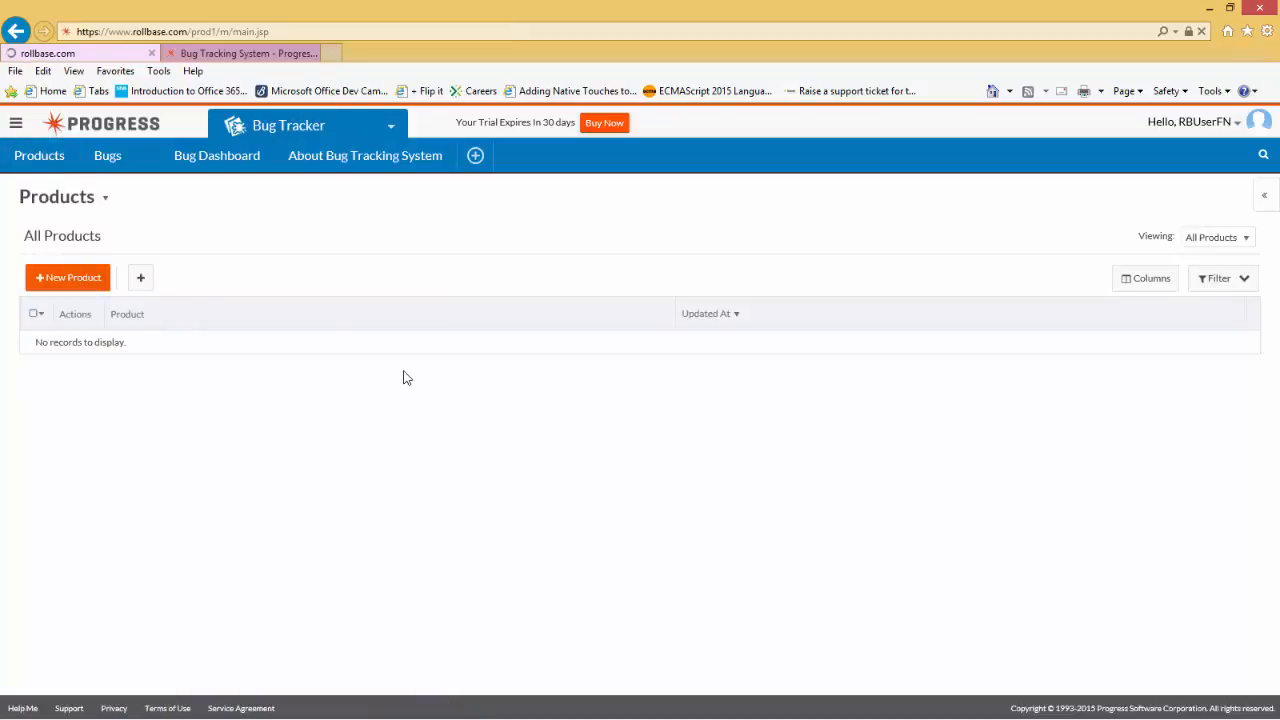
Start a new product named Product ABC with code ABC01 in the Software family.
left_click(68, 276)
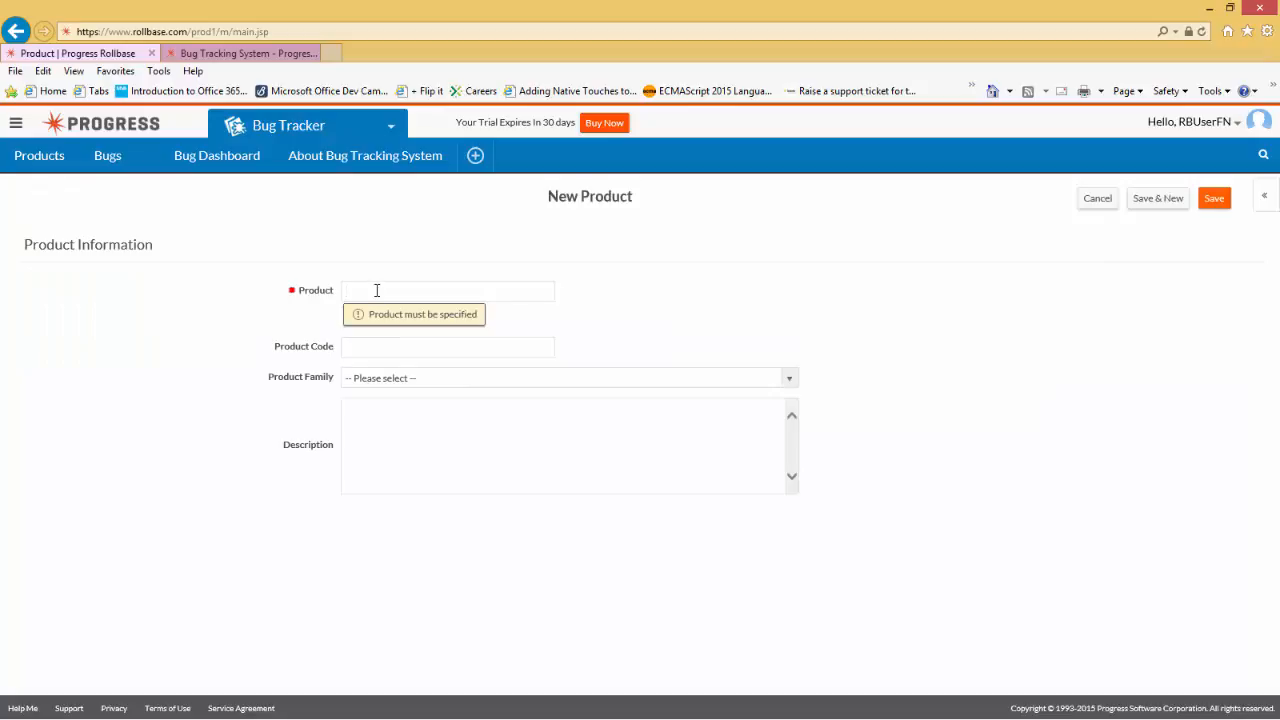
type("Product A")
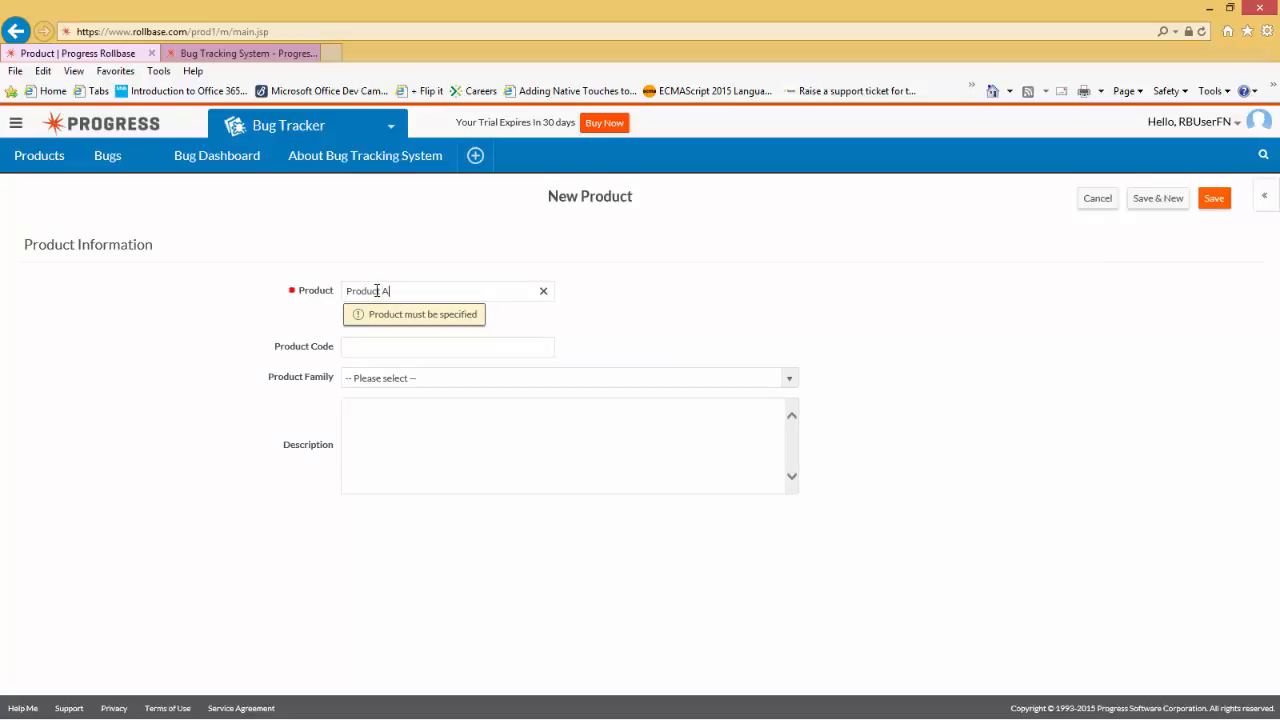
type("P")
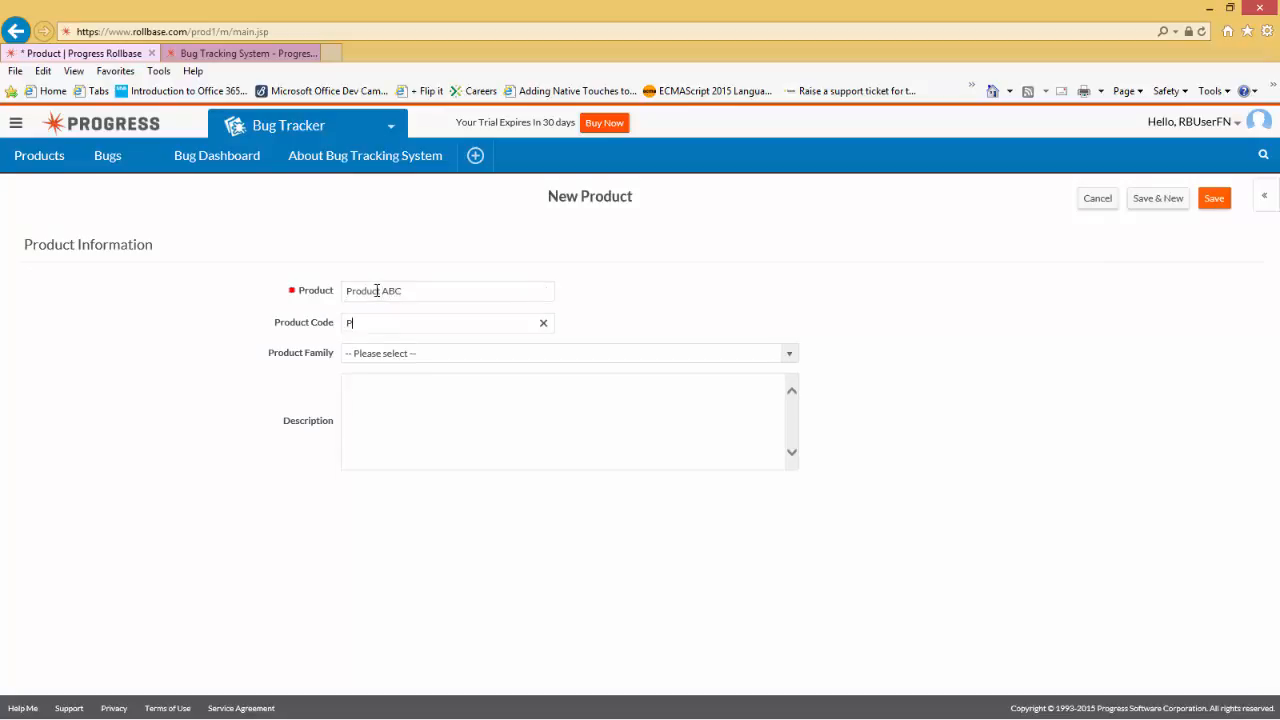
type("ABC01")
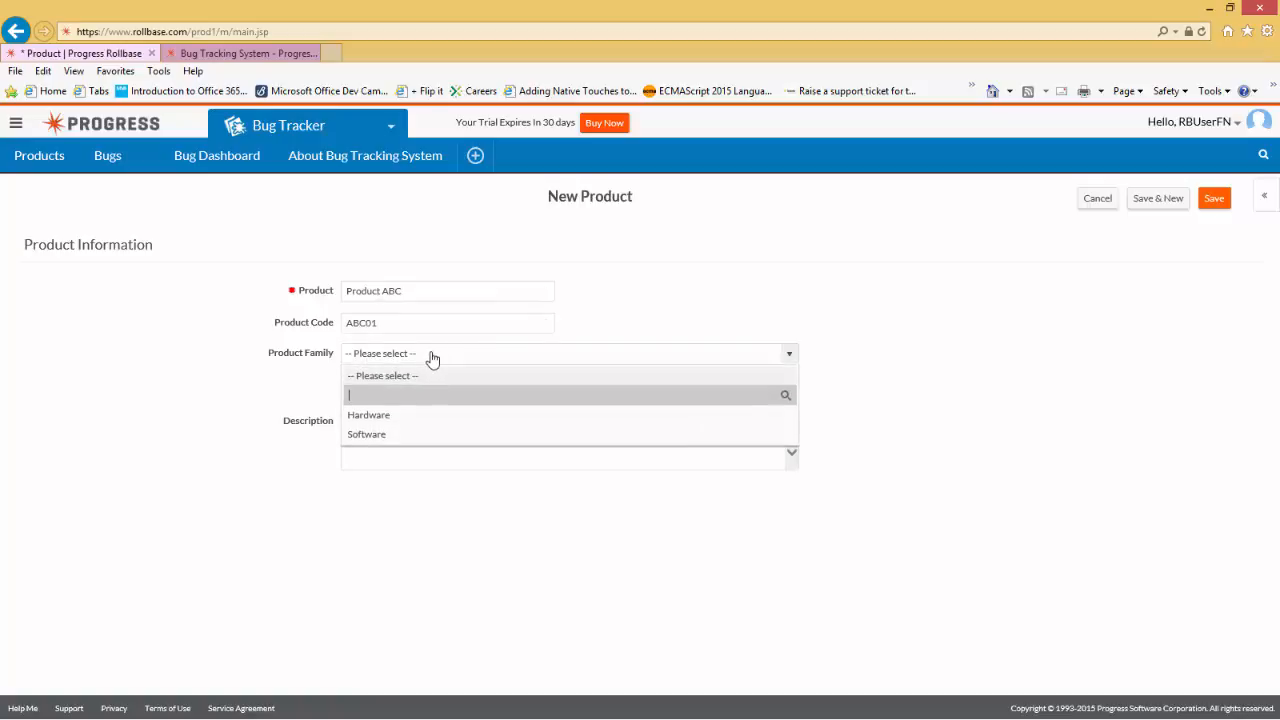
left_click(366, 432)
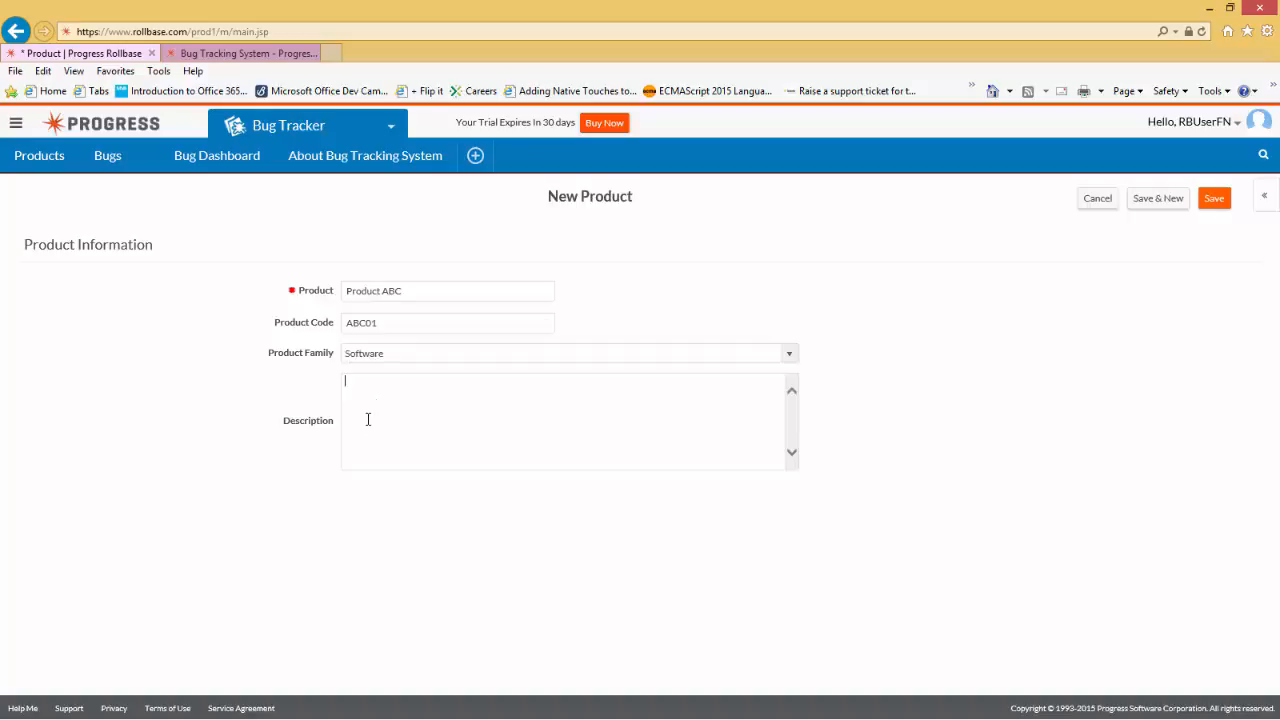
Describe it as 'New Product in development' and save the product.
type("New Product")
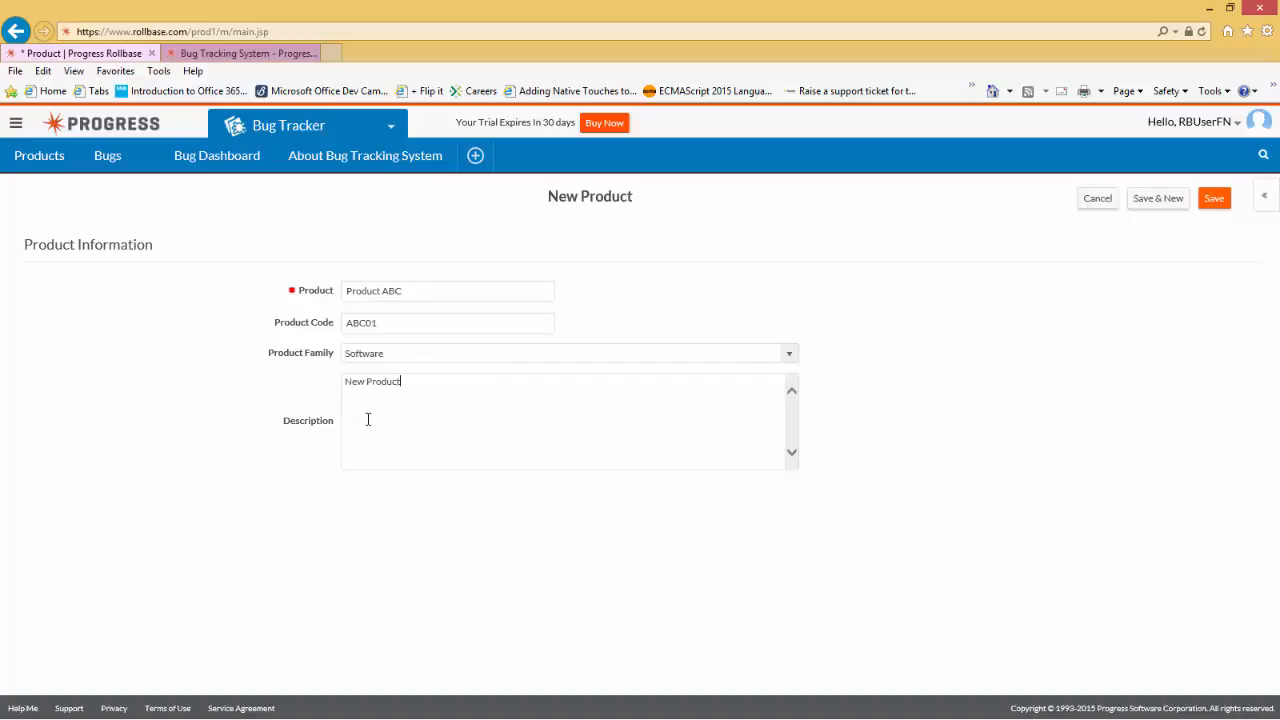
type("in")
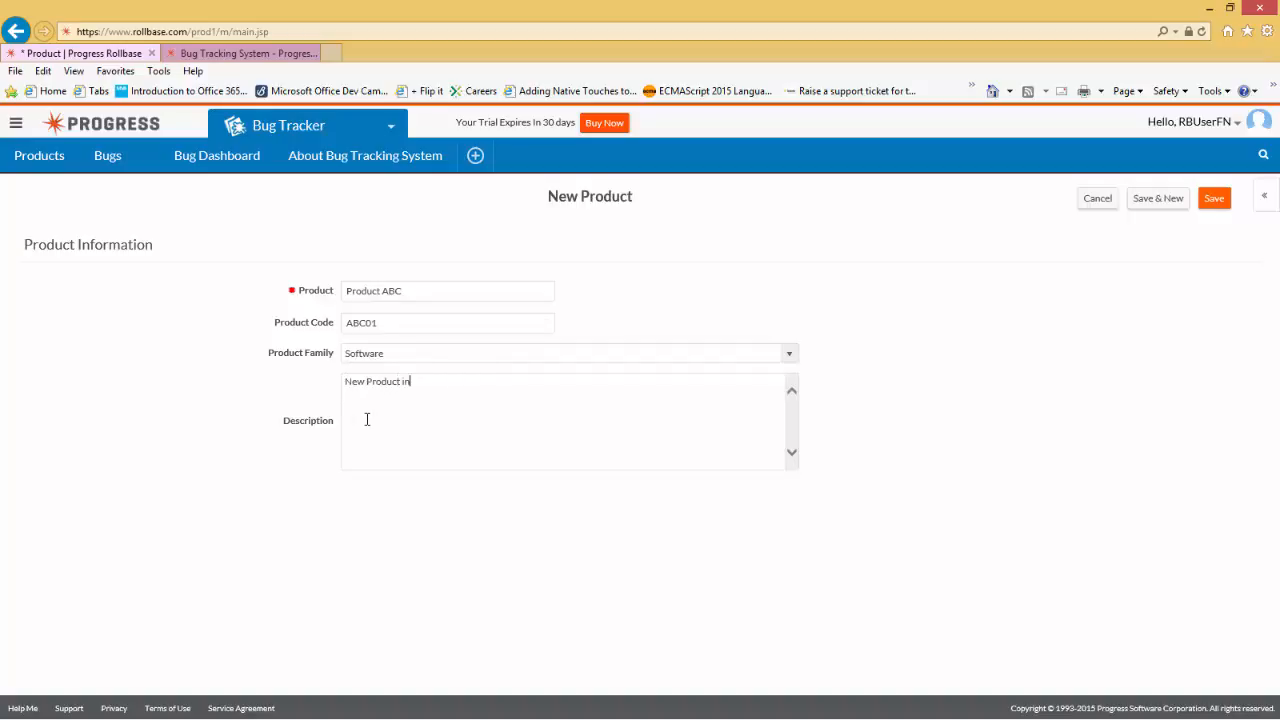
type("development")
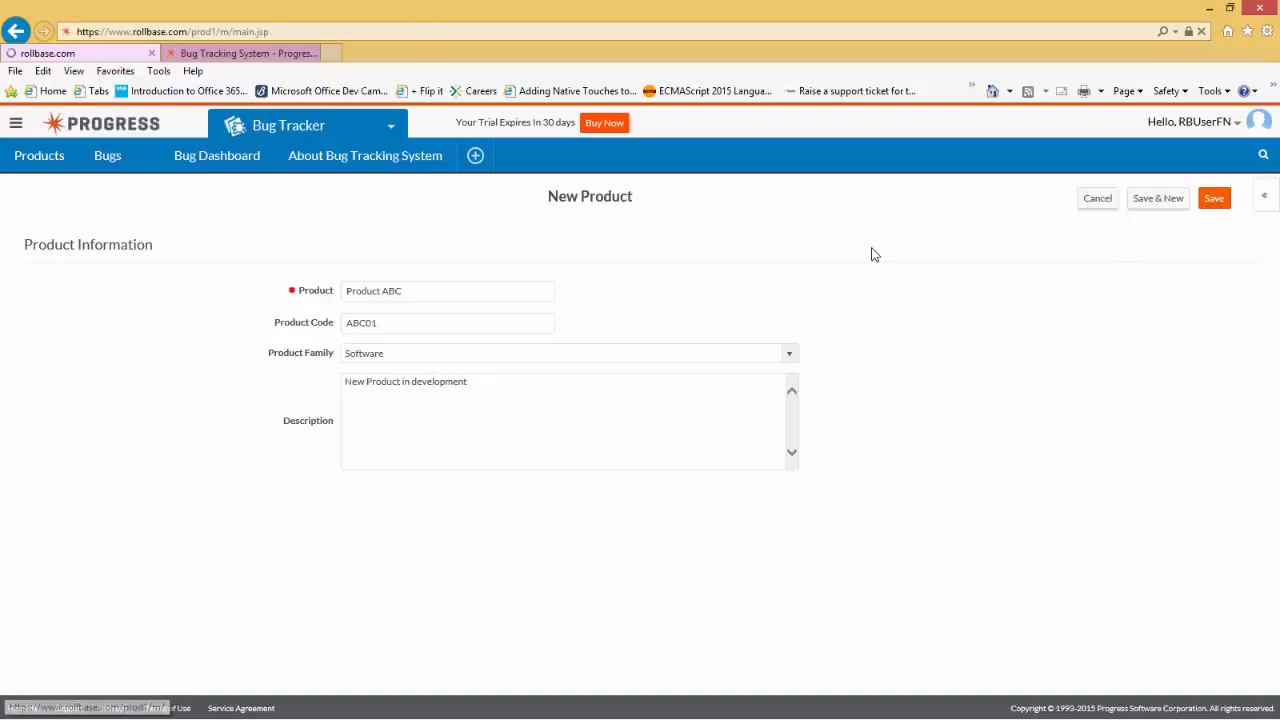
left_click(1214, 198)
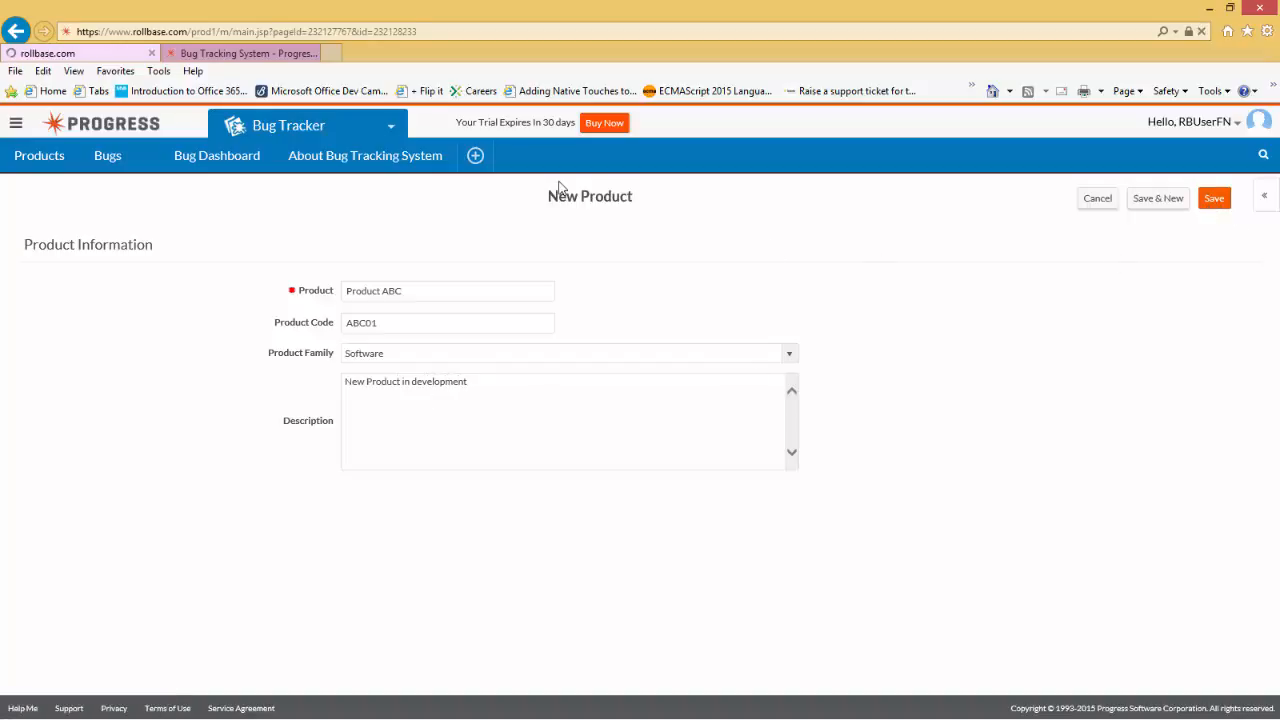
left_click(1214, 198)
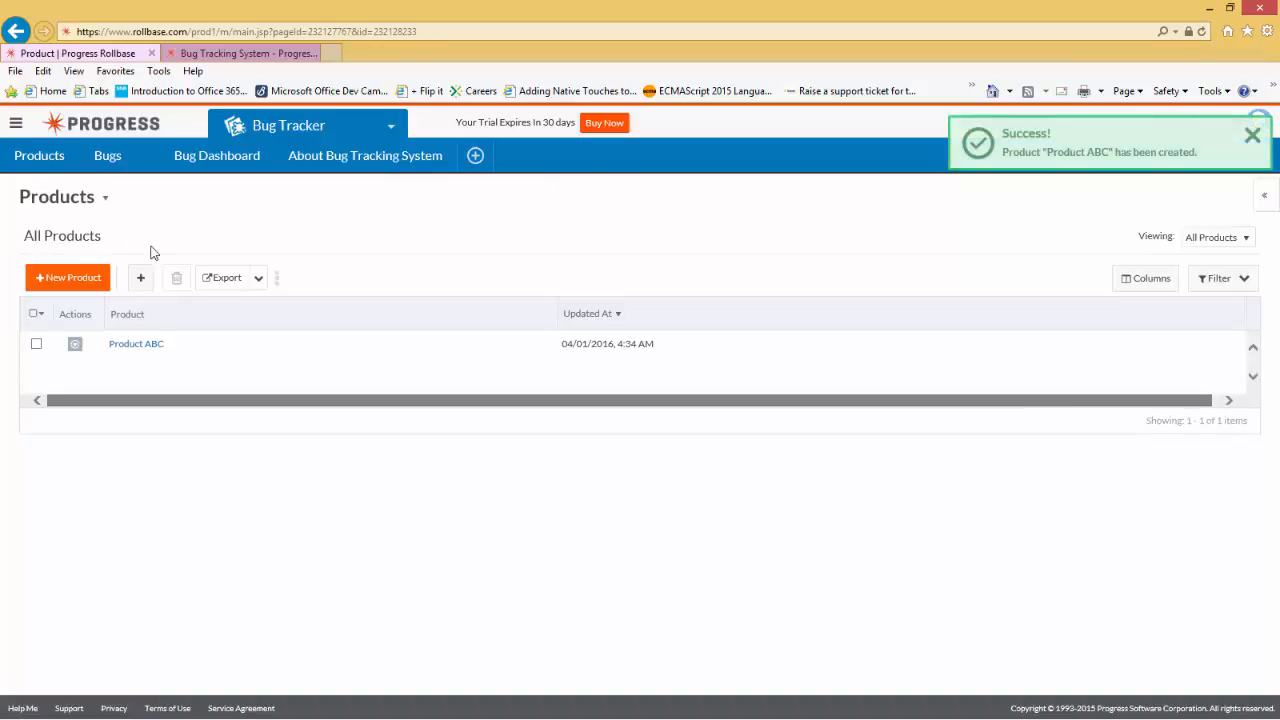
Start a new bug report from the empty Bugs list and review the form fields.
left_click(108, 156)
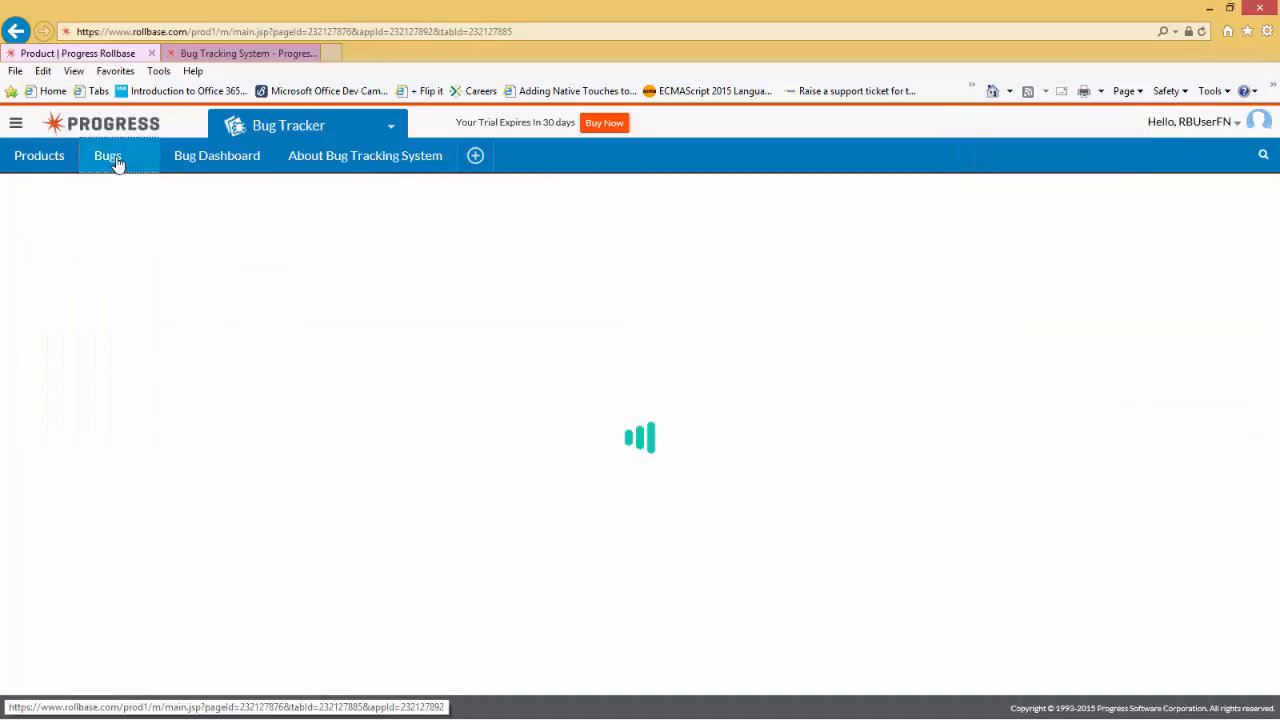
left_click(108, 156)
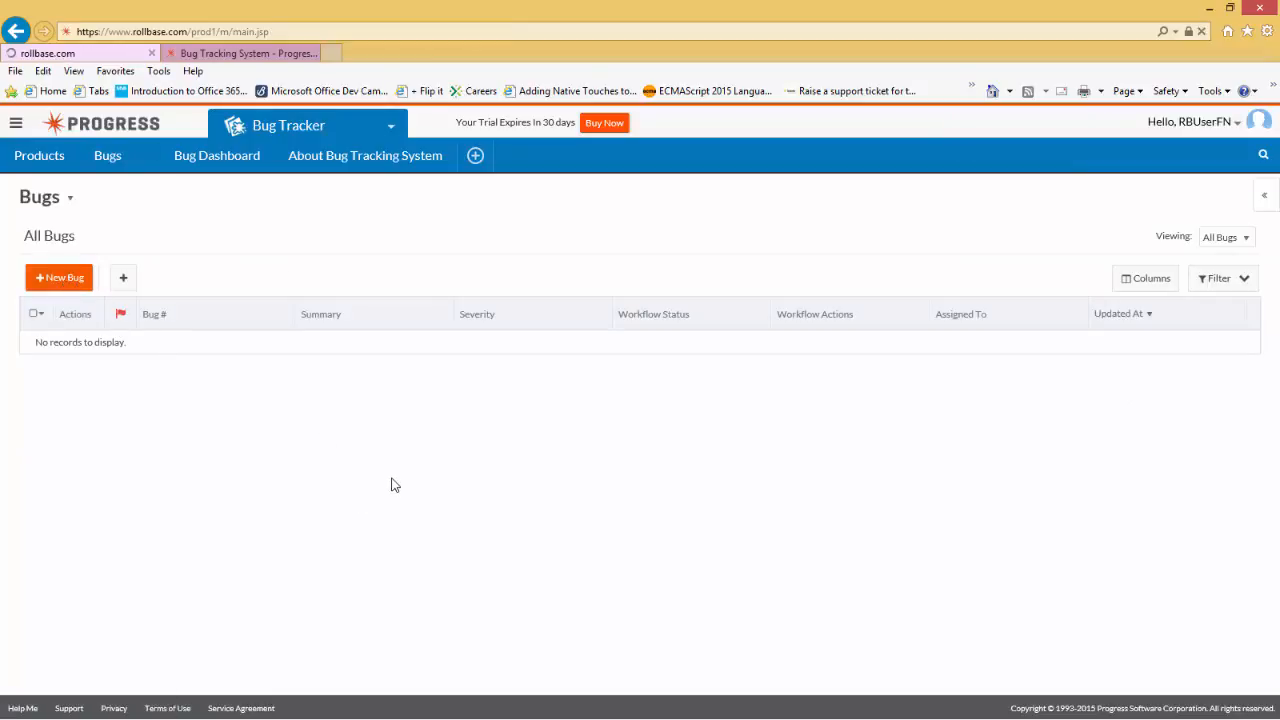
left_click(60, 276)
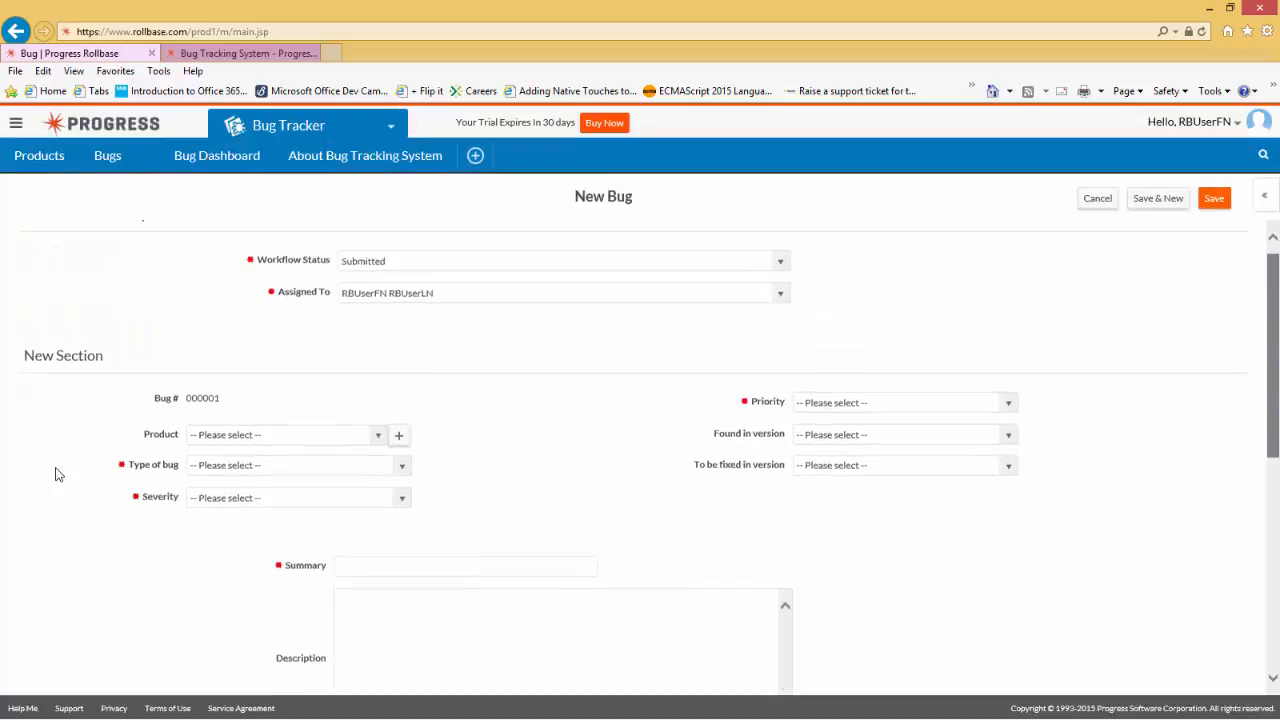
scroll("down", 3)
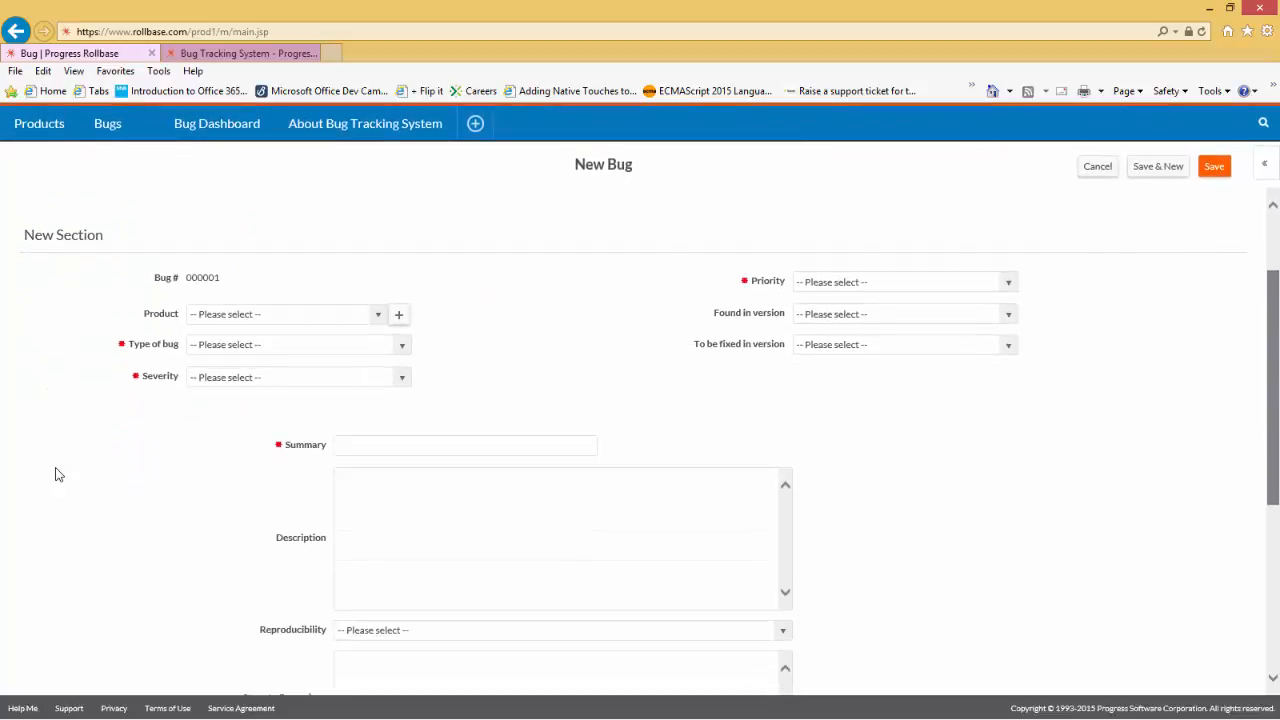
scroll("down", 3)
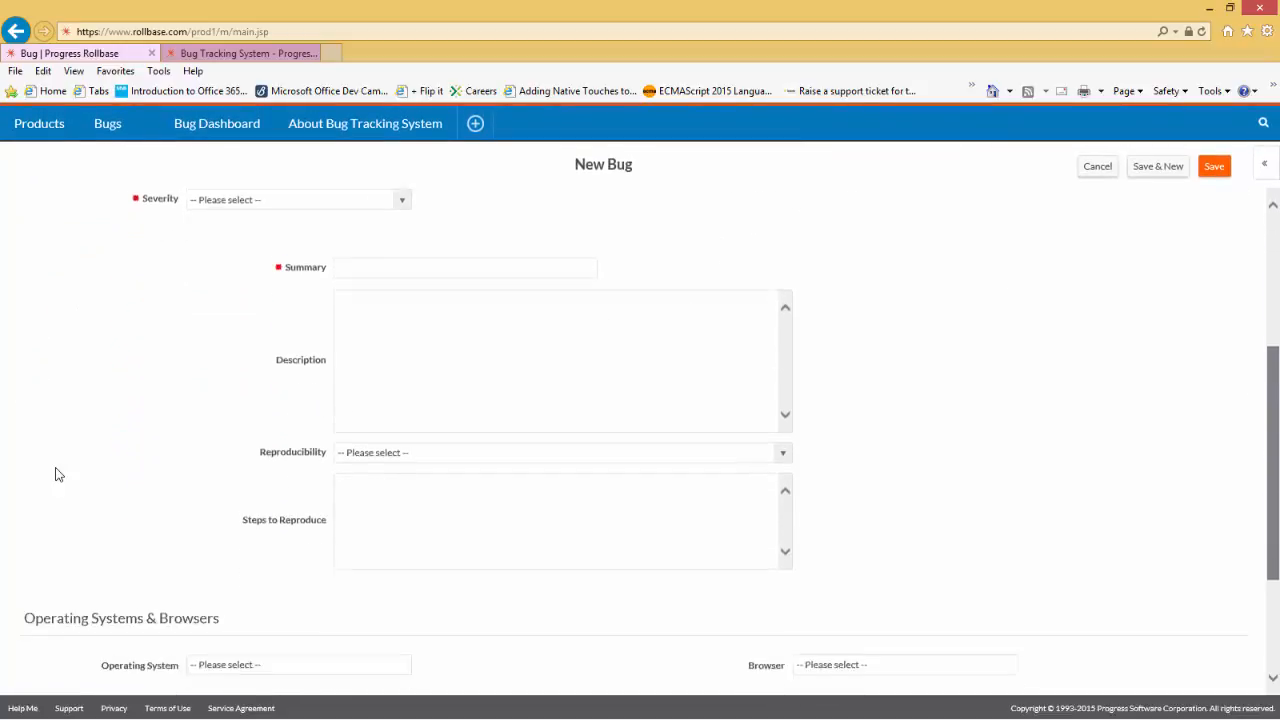
scroll("down", 3)
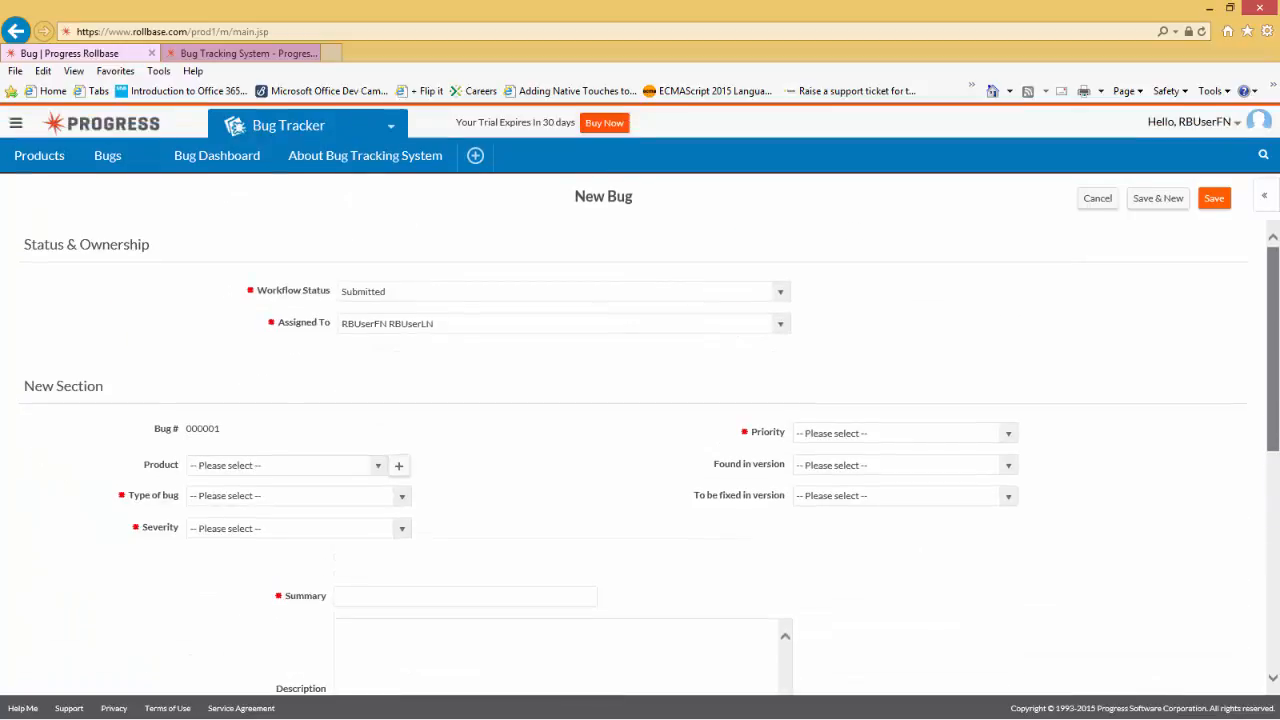
Show the About Bug Tracking System page describing the application.
left_click(364, 156)
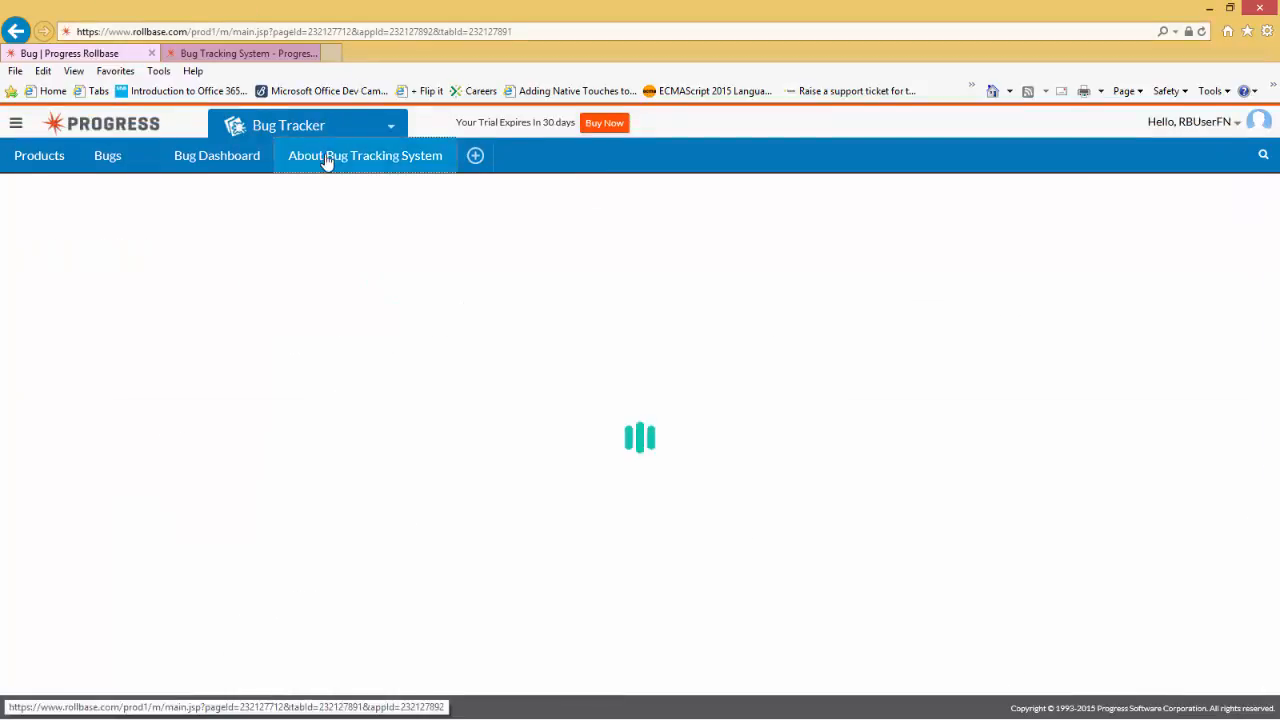
left_click(364, 156)
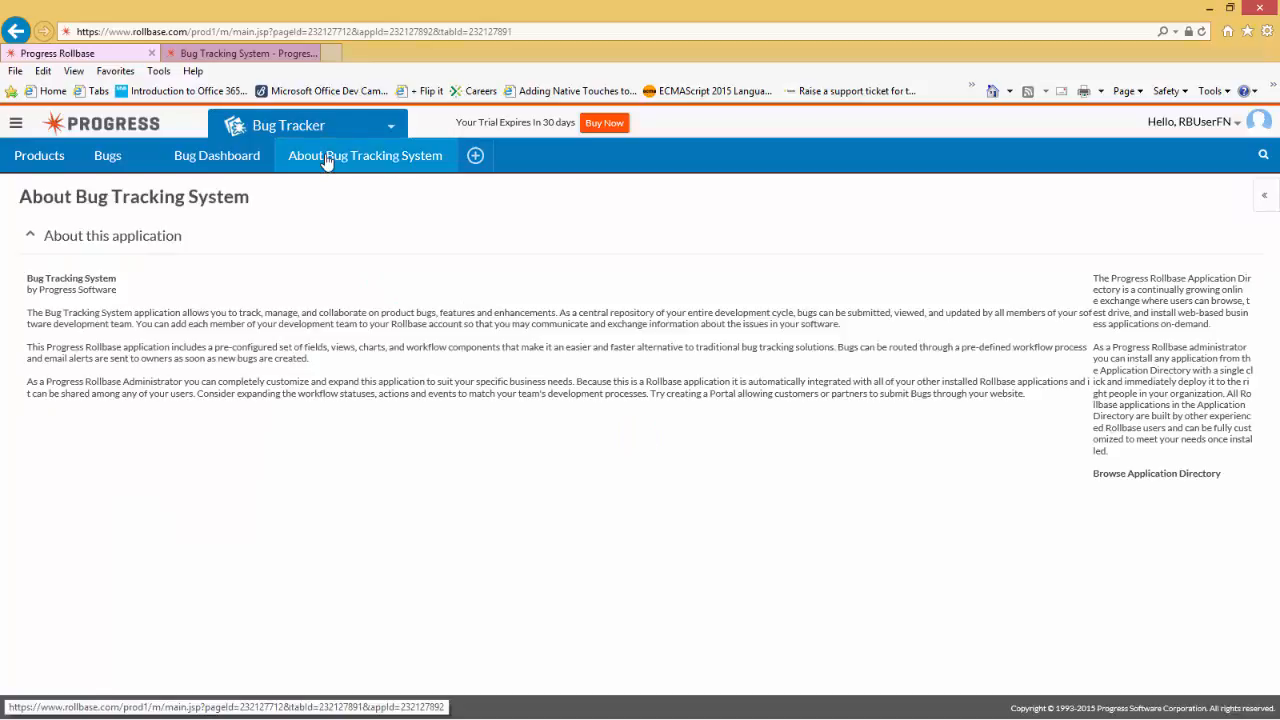